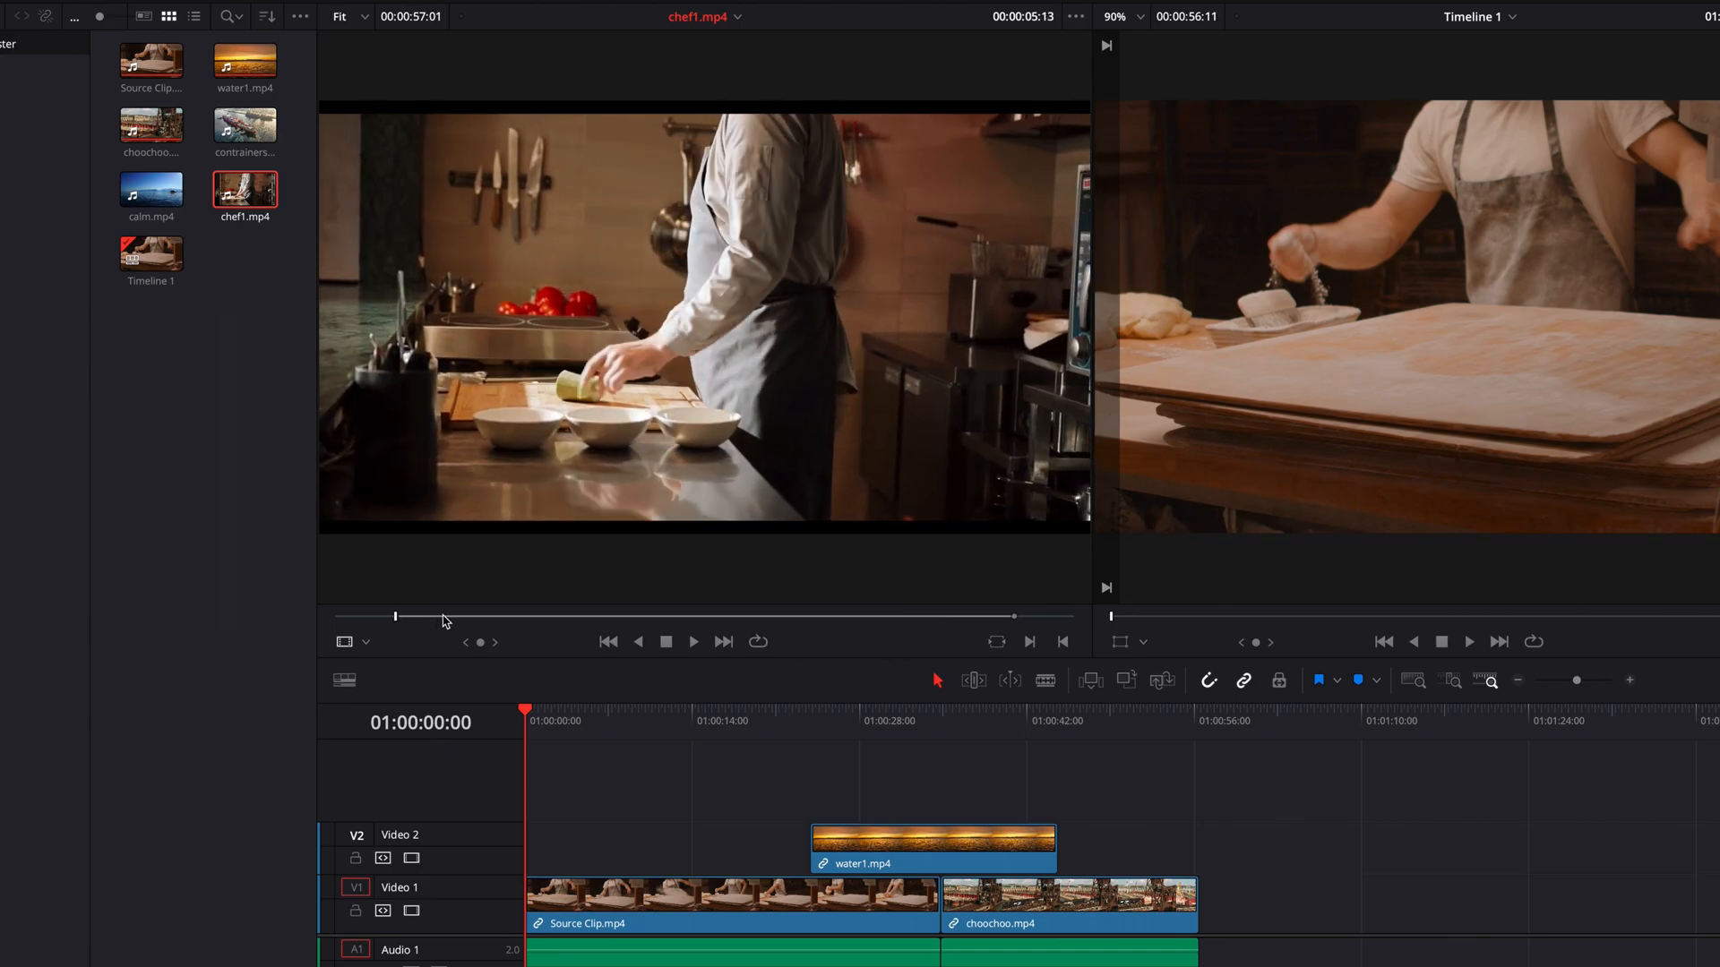
# - Convert the first In/Out range on chef1.mp4 into a duration marker
pyautogui.moveTo(394, 616); pyautogui.dragTo(471, 616)
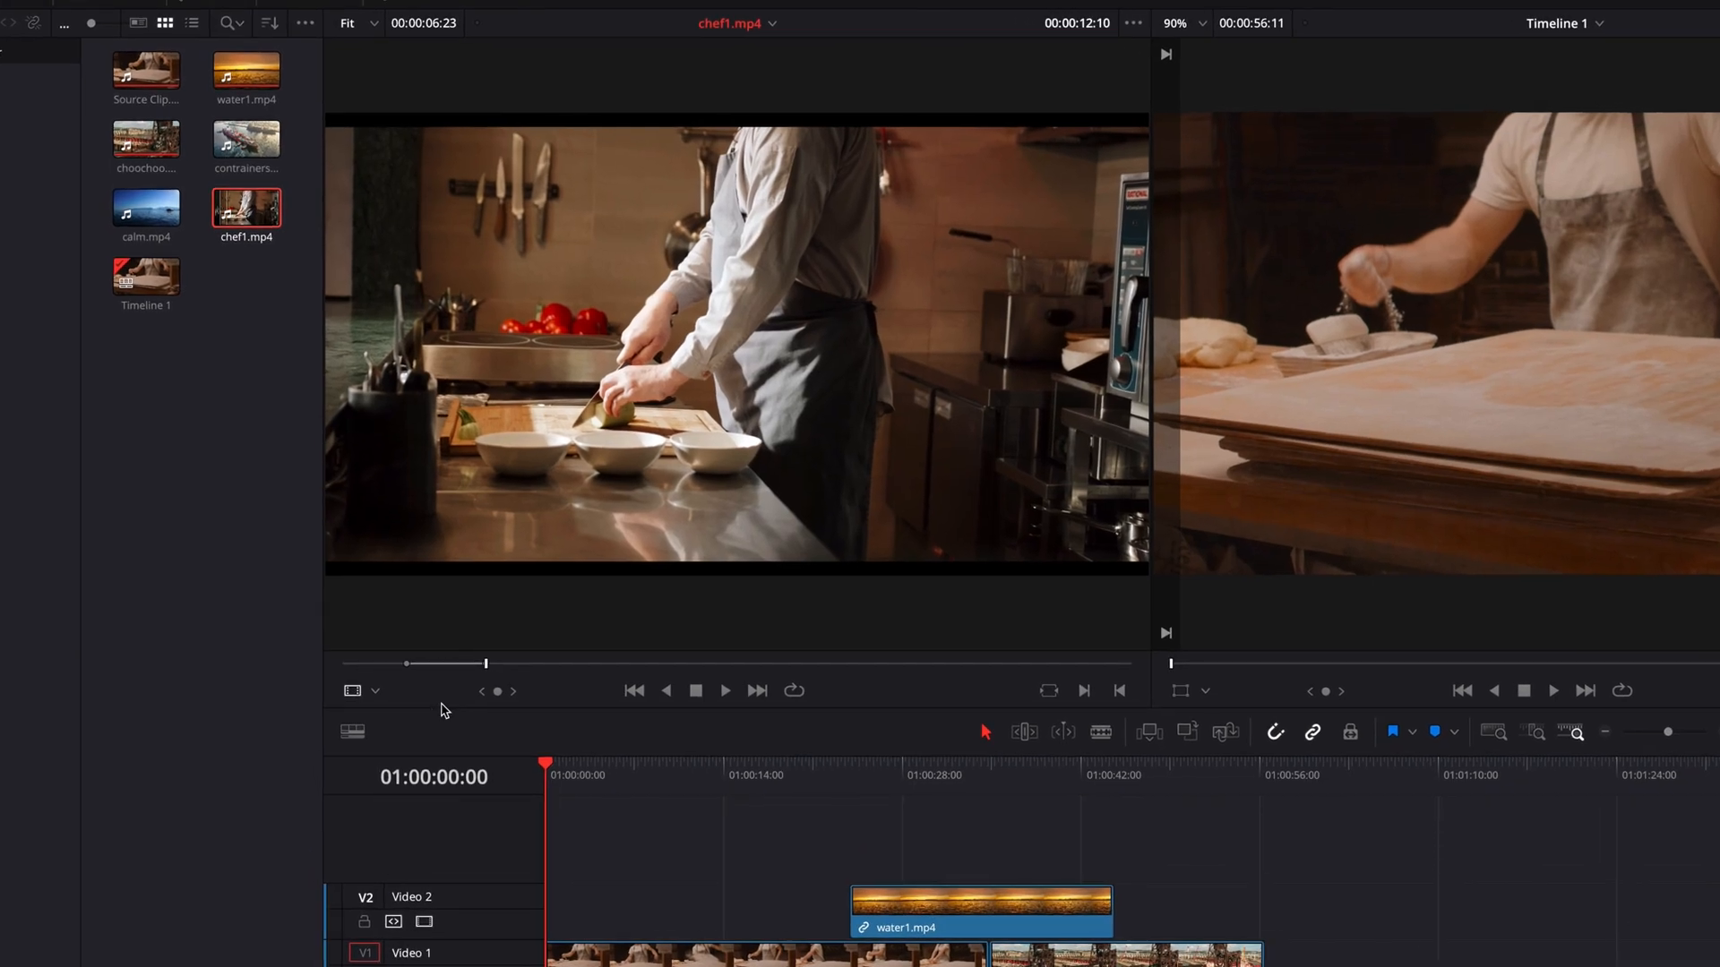
pyautogui.rightClick(454, 670)
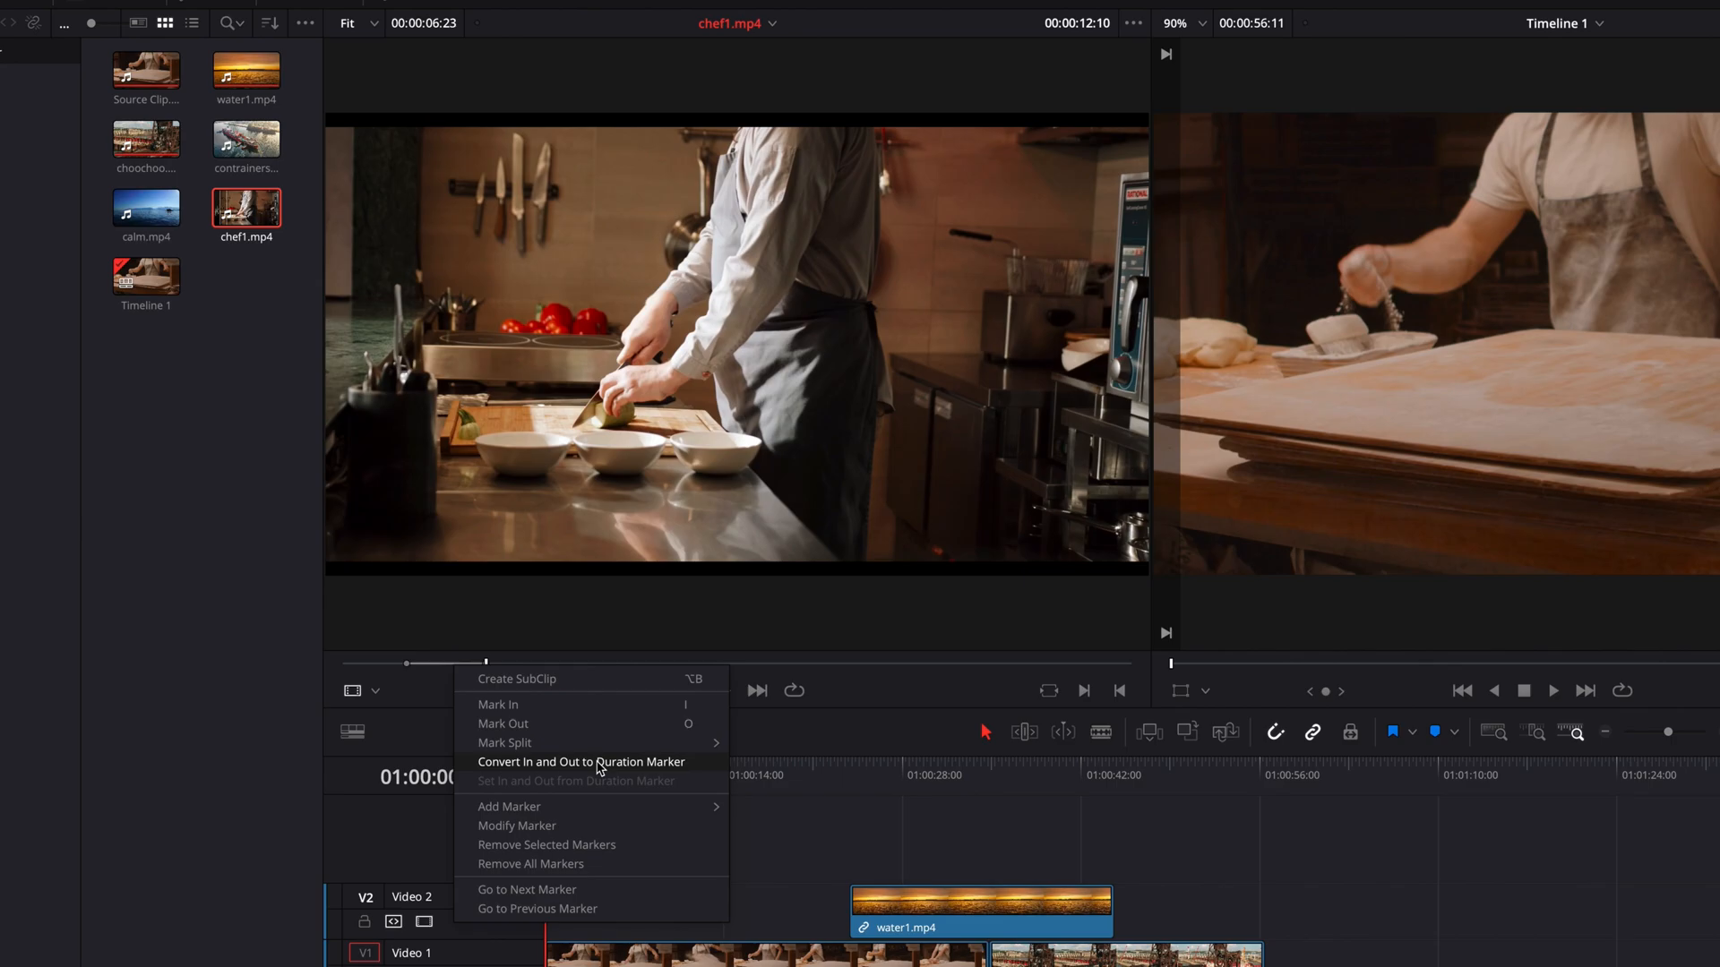
pyautogui.click(580, 761)
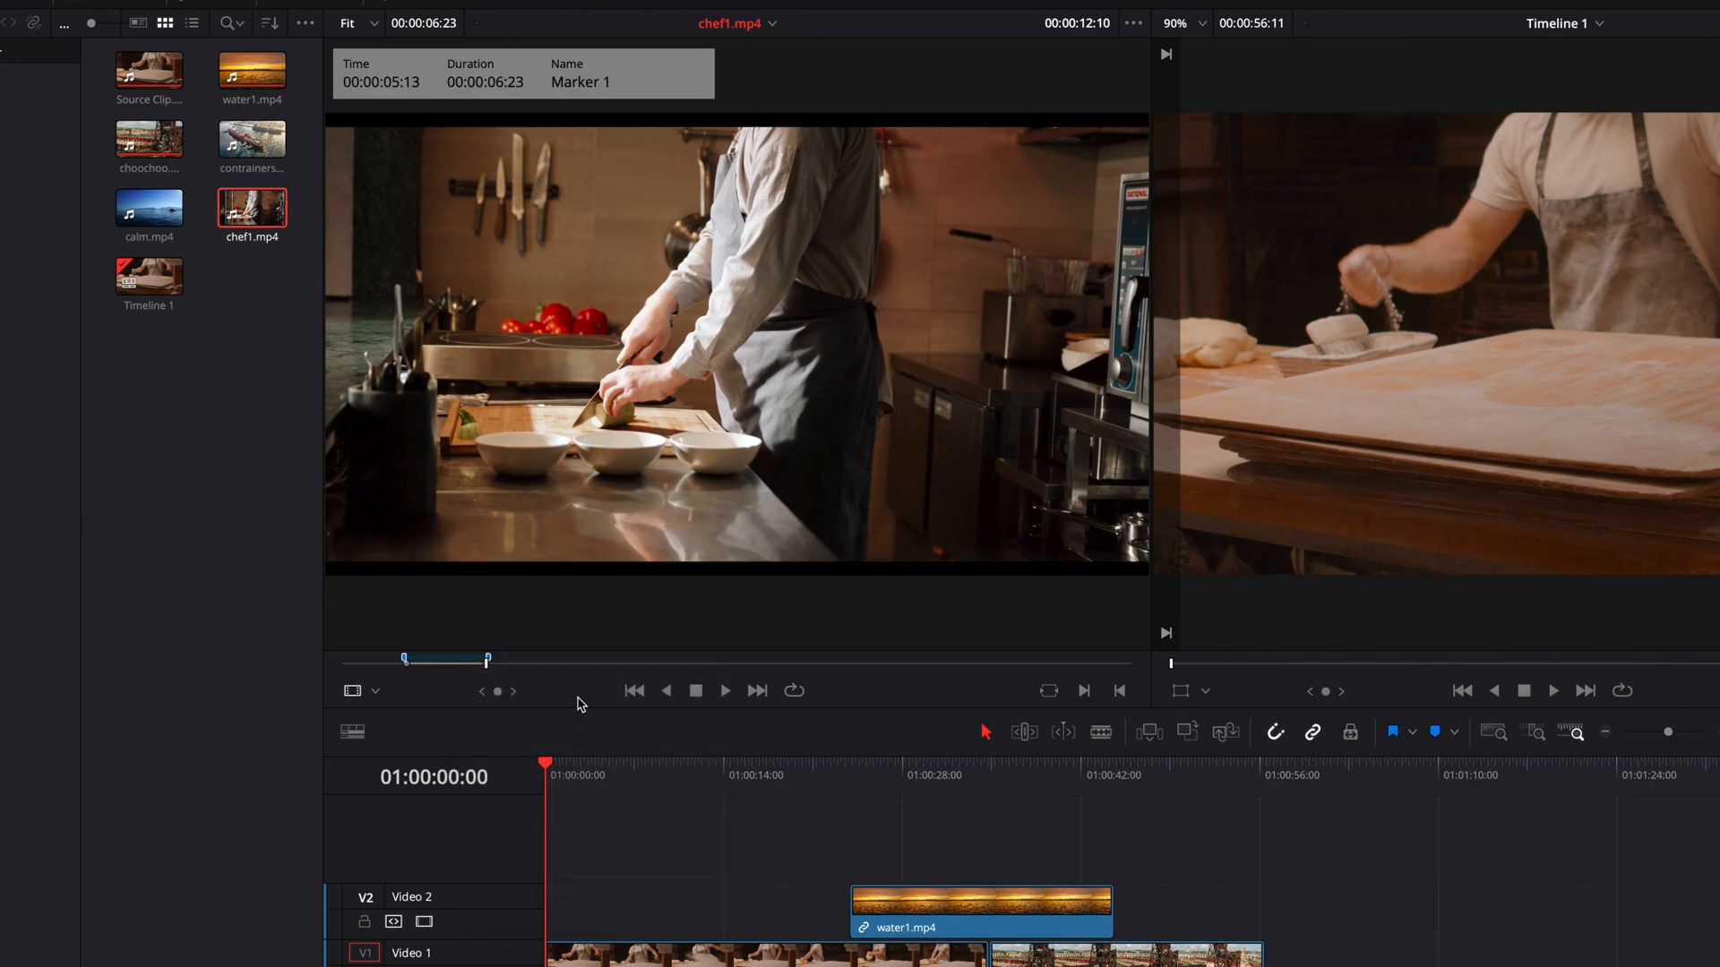
pyautogui.moveTo(588, 673)
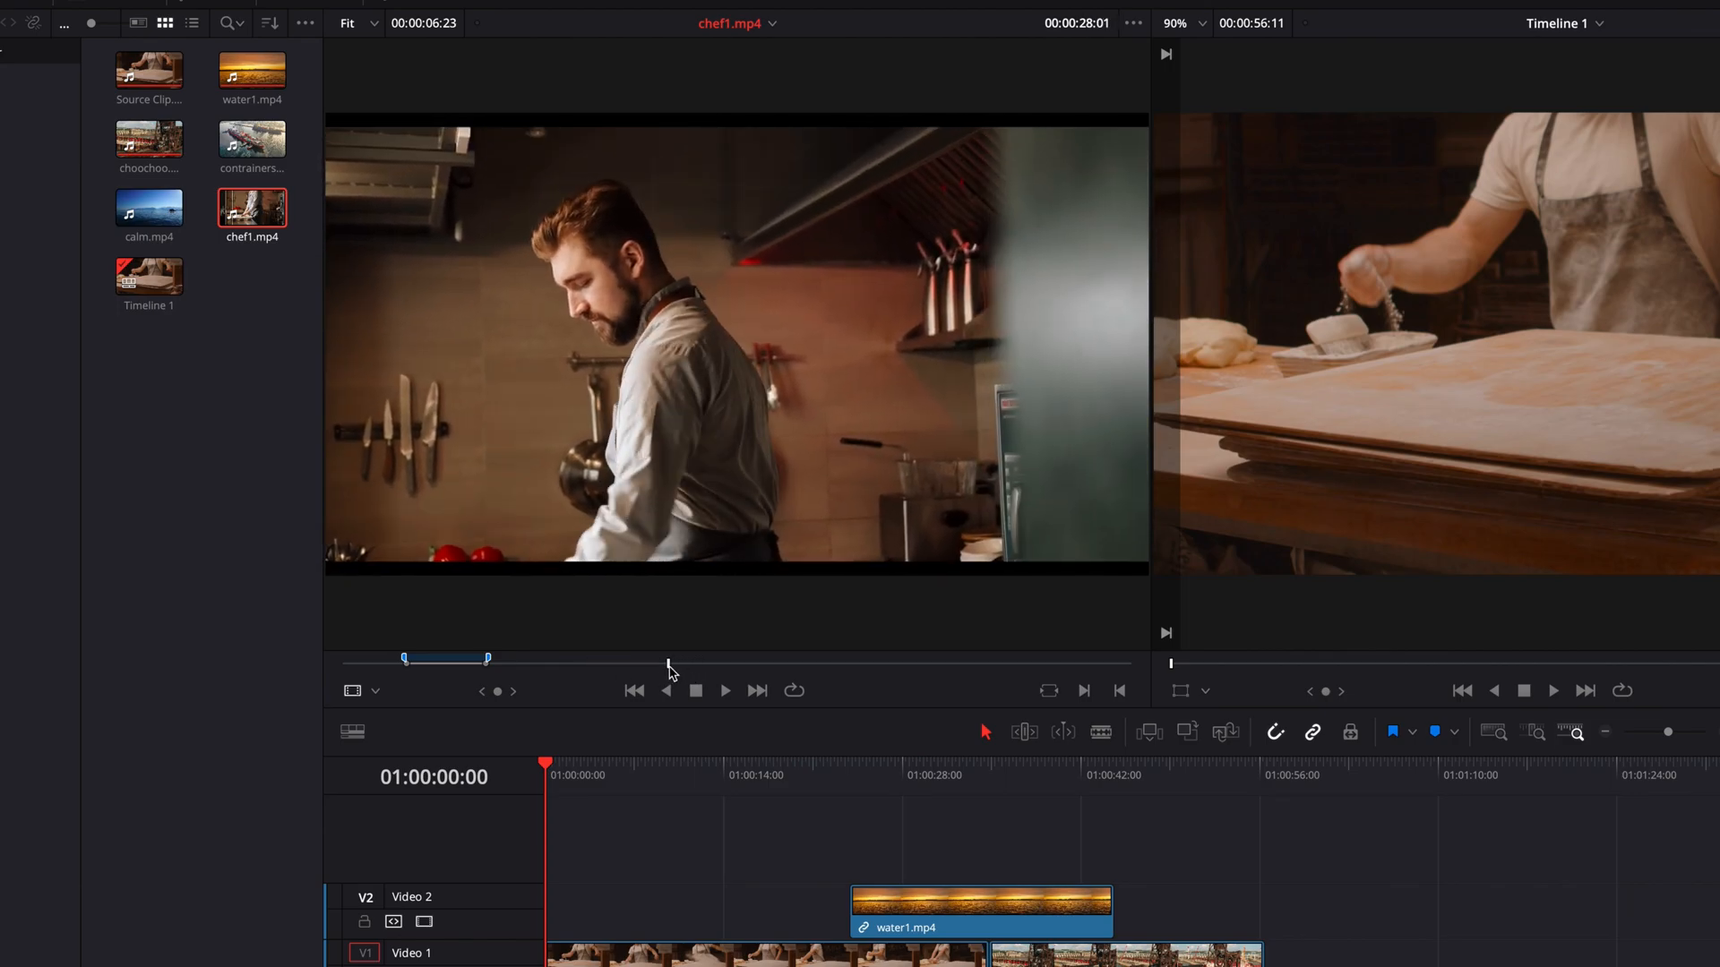
# - Convert the second and third In/Out ranges into duration markers, ending with Marker 3
pyautogui.moveTo(668, 663); pyautogui.dragTo(765, 663)
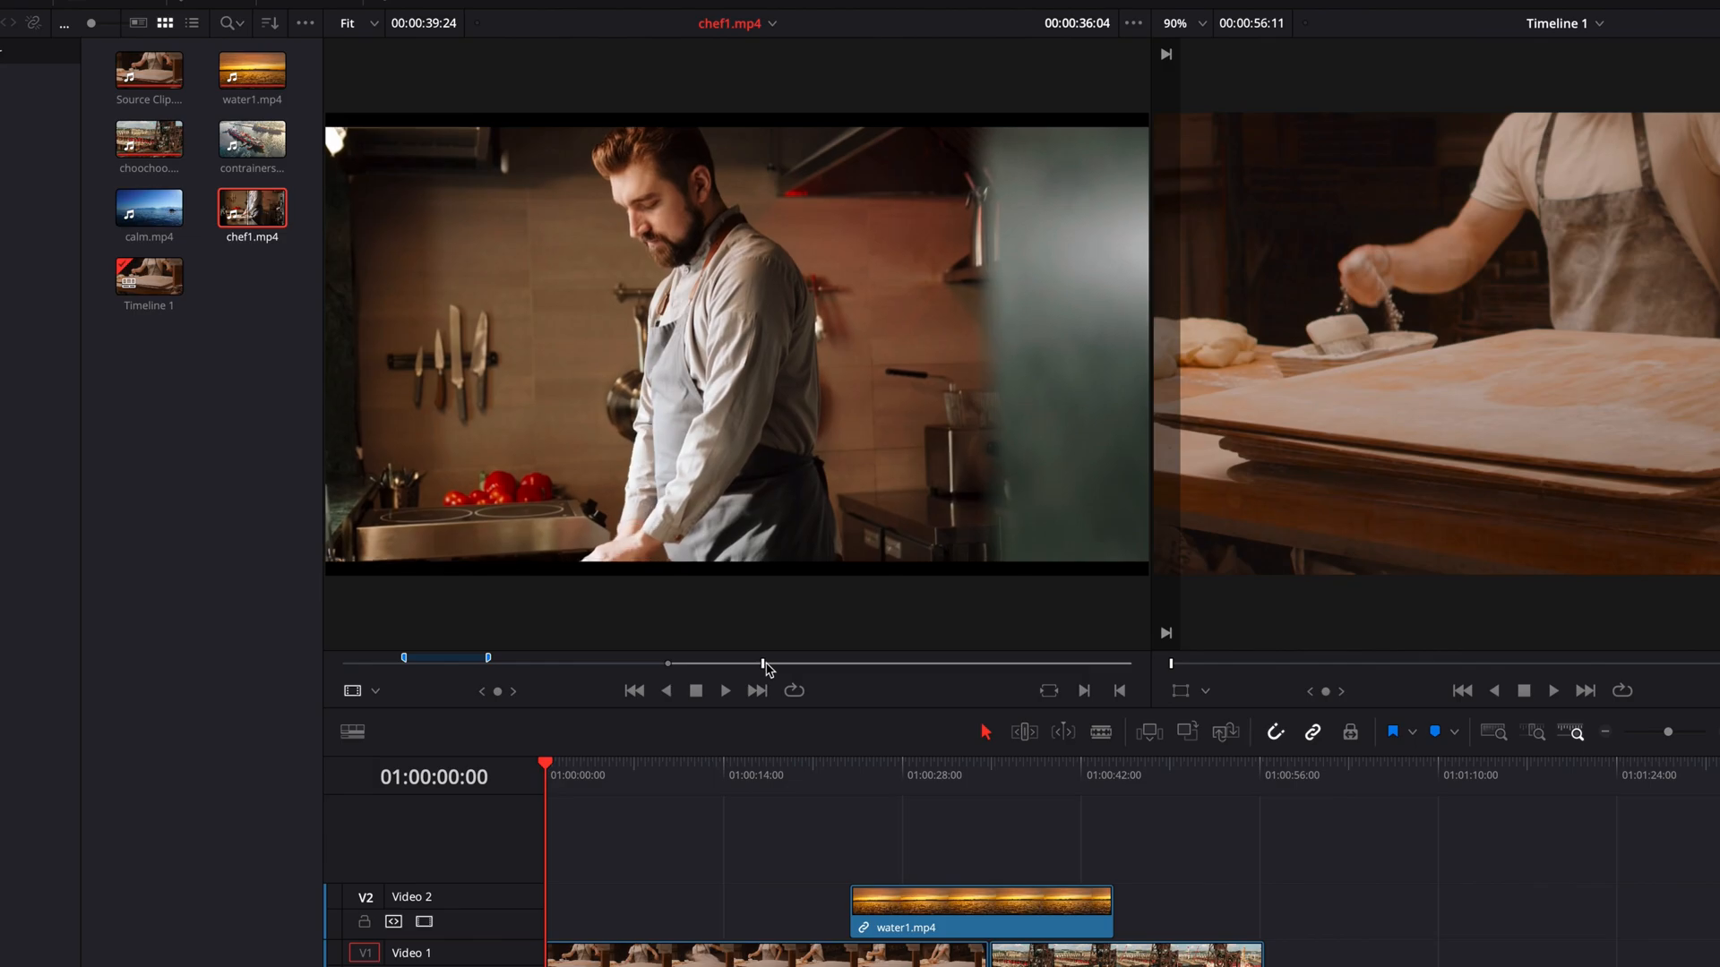
pyautogui.rightClick(724, 668)
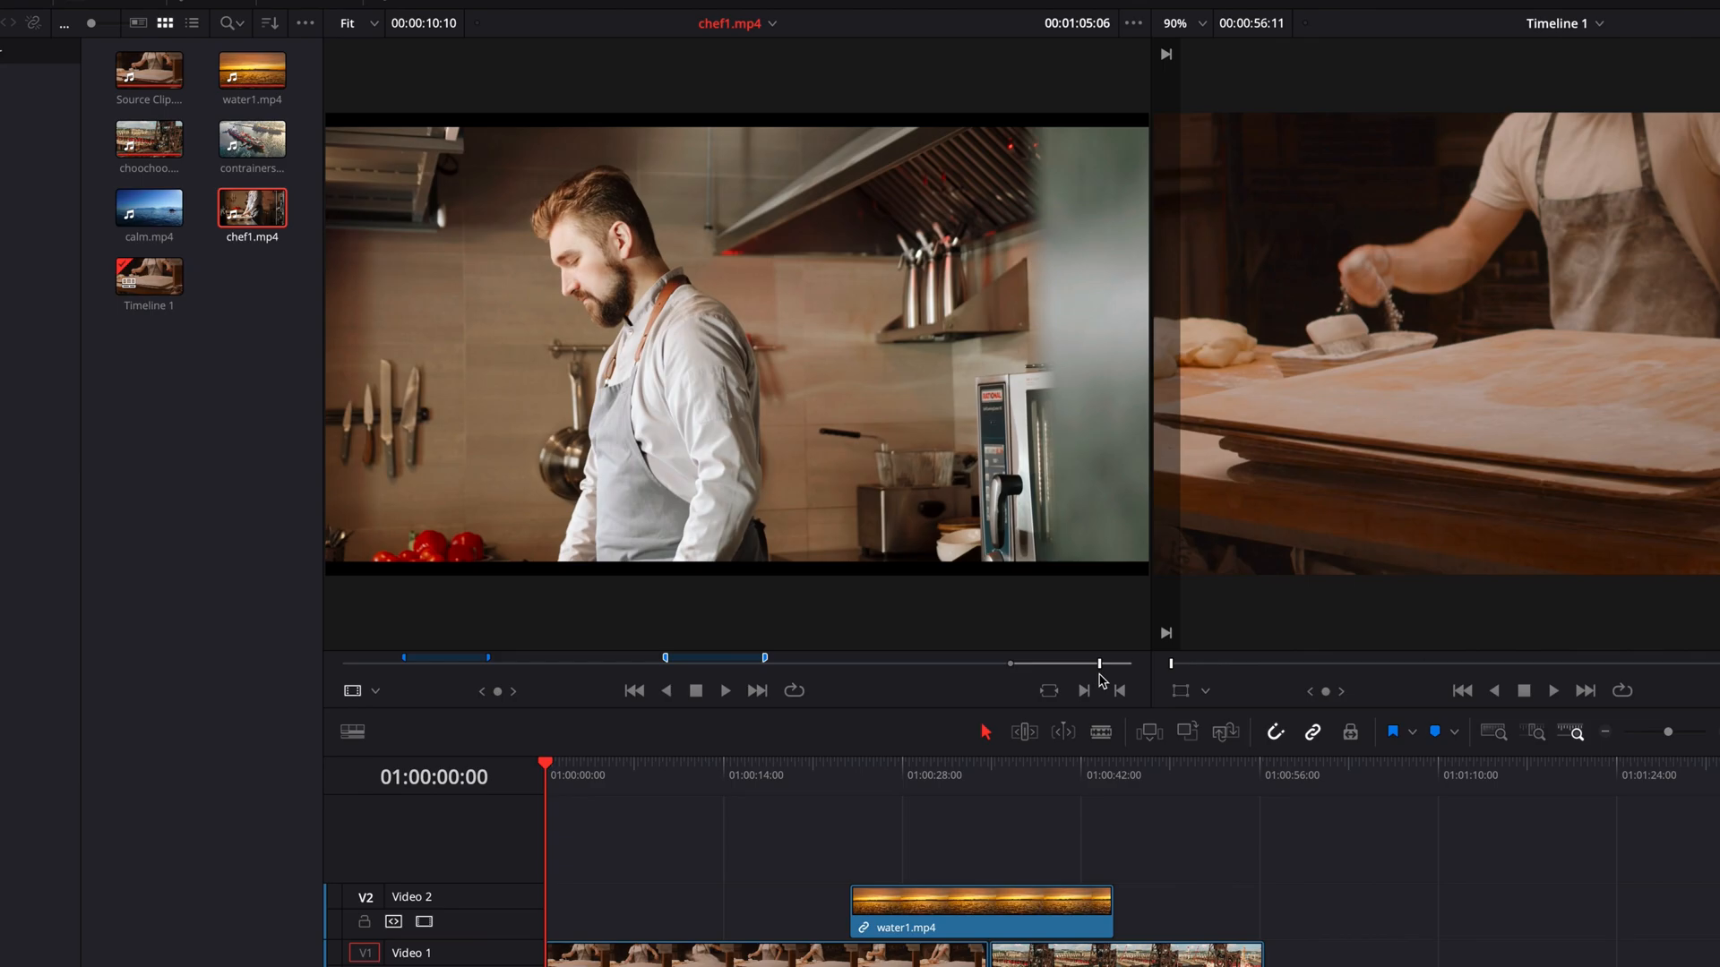
pyautogui.rightClick(1100, 682)
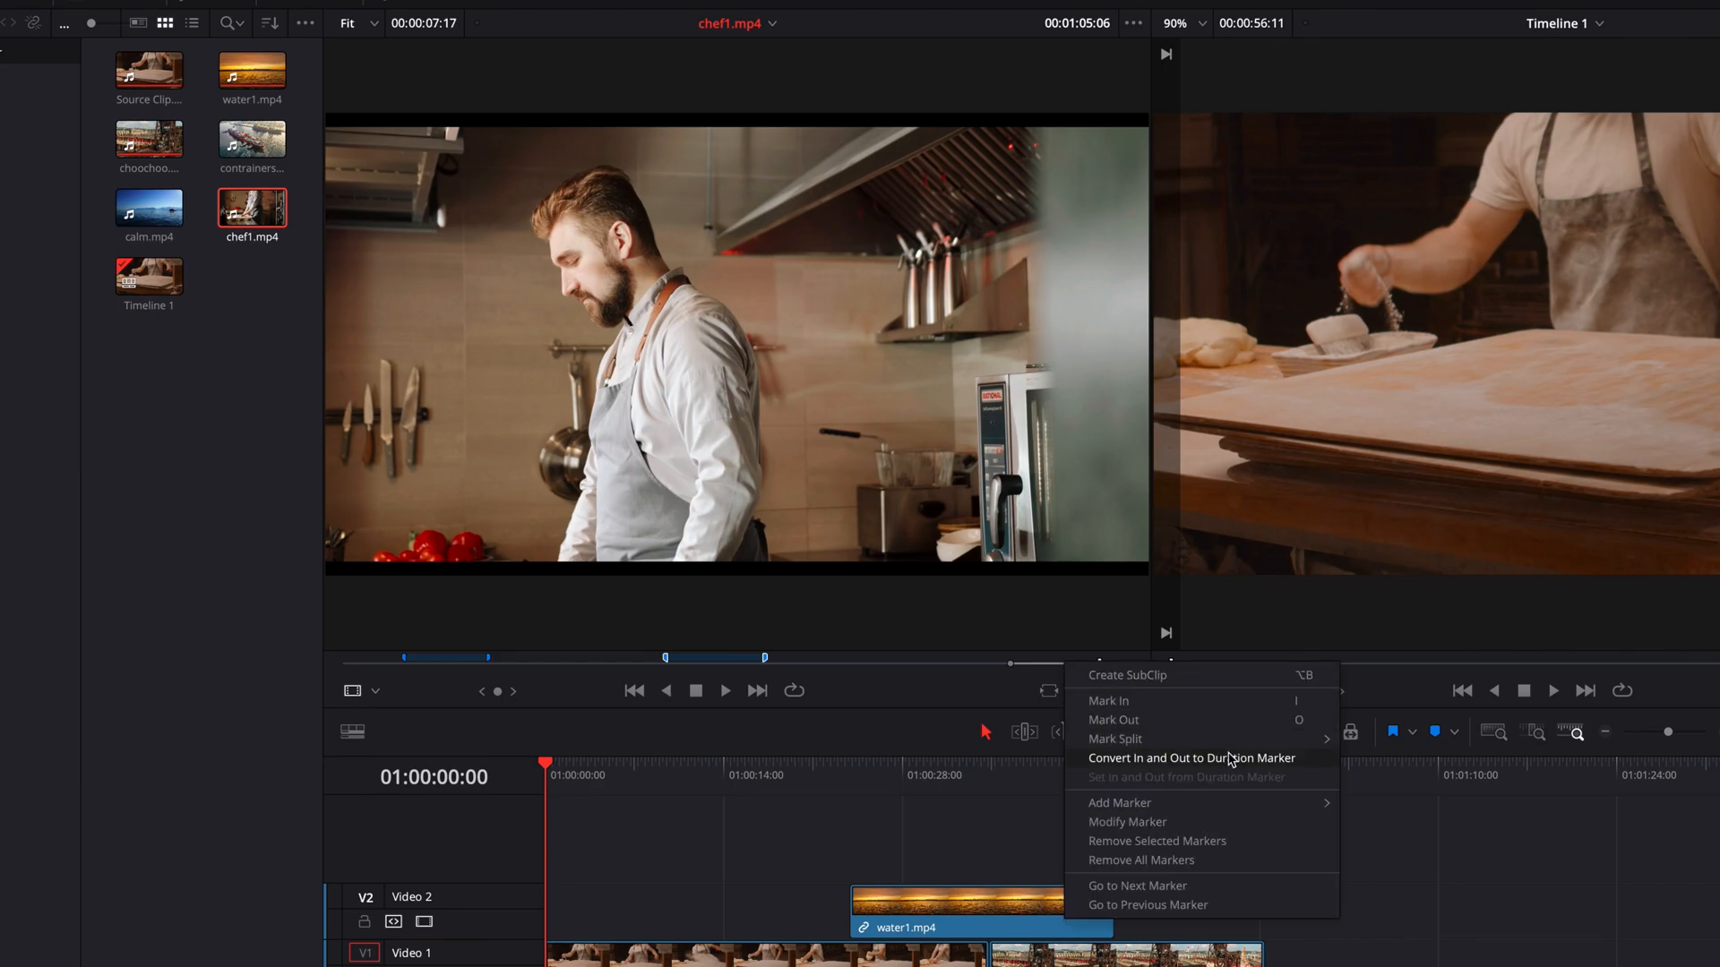
pyautogui.click(1191, 758)
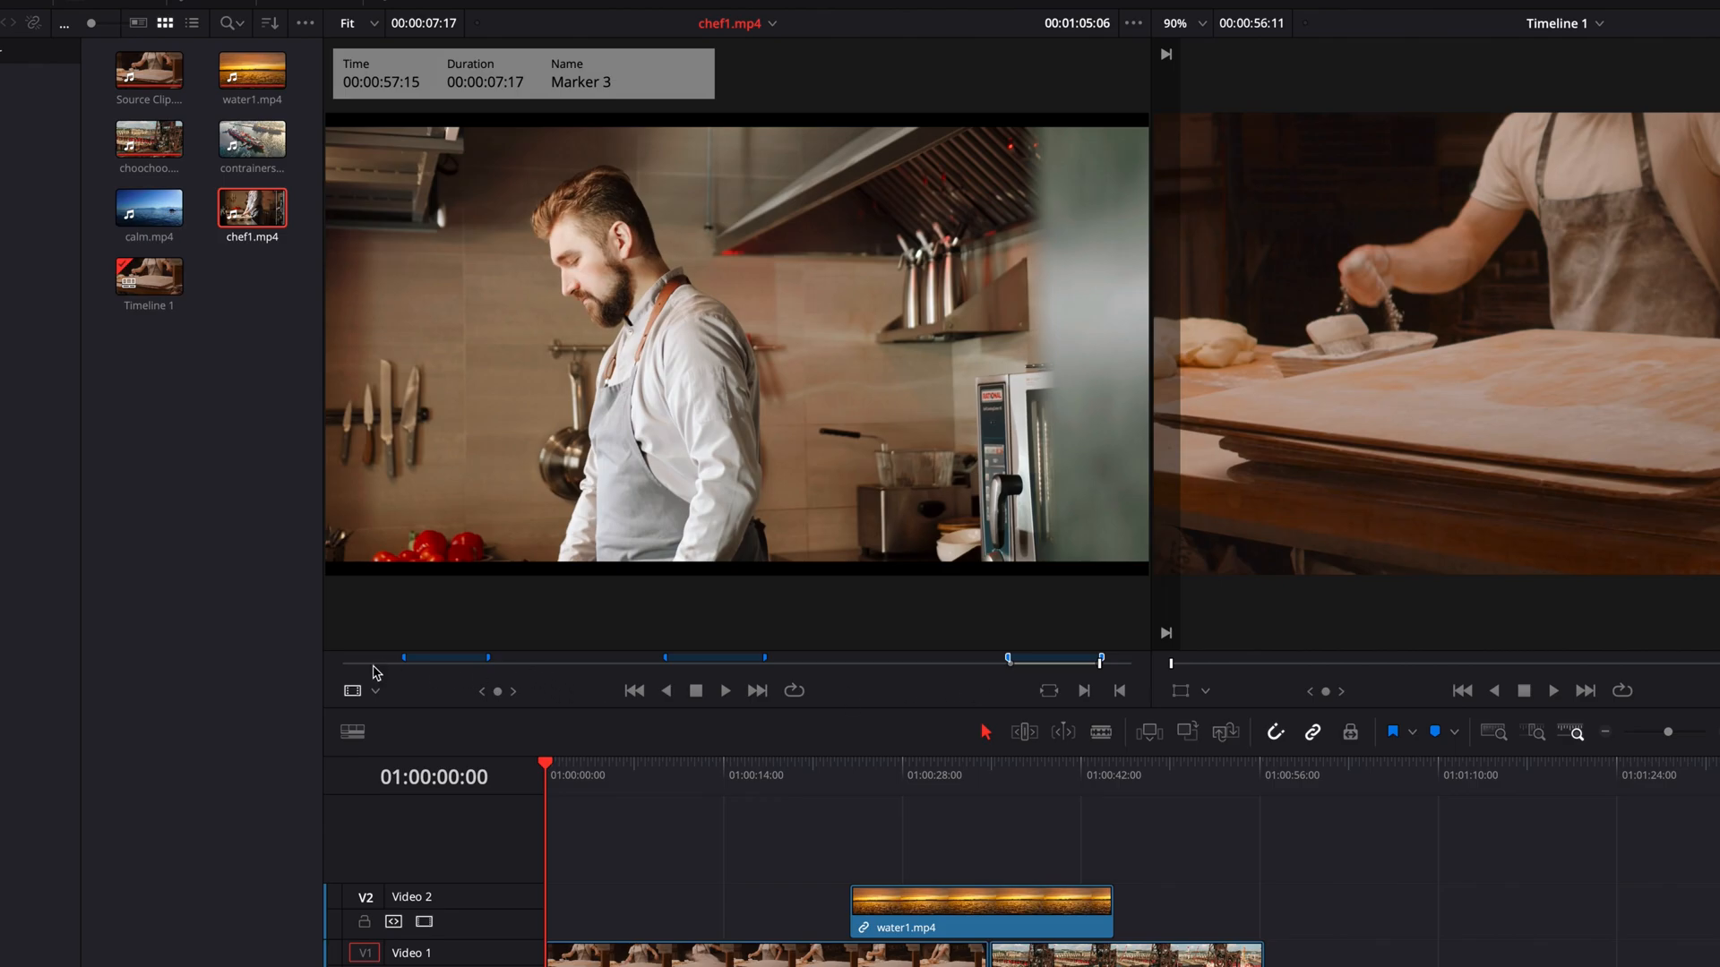
# - Rename the first marker 'overwrite first clip' and colour it pink
pyautogui.click(405, 660)
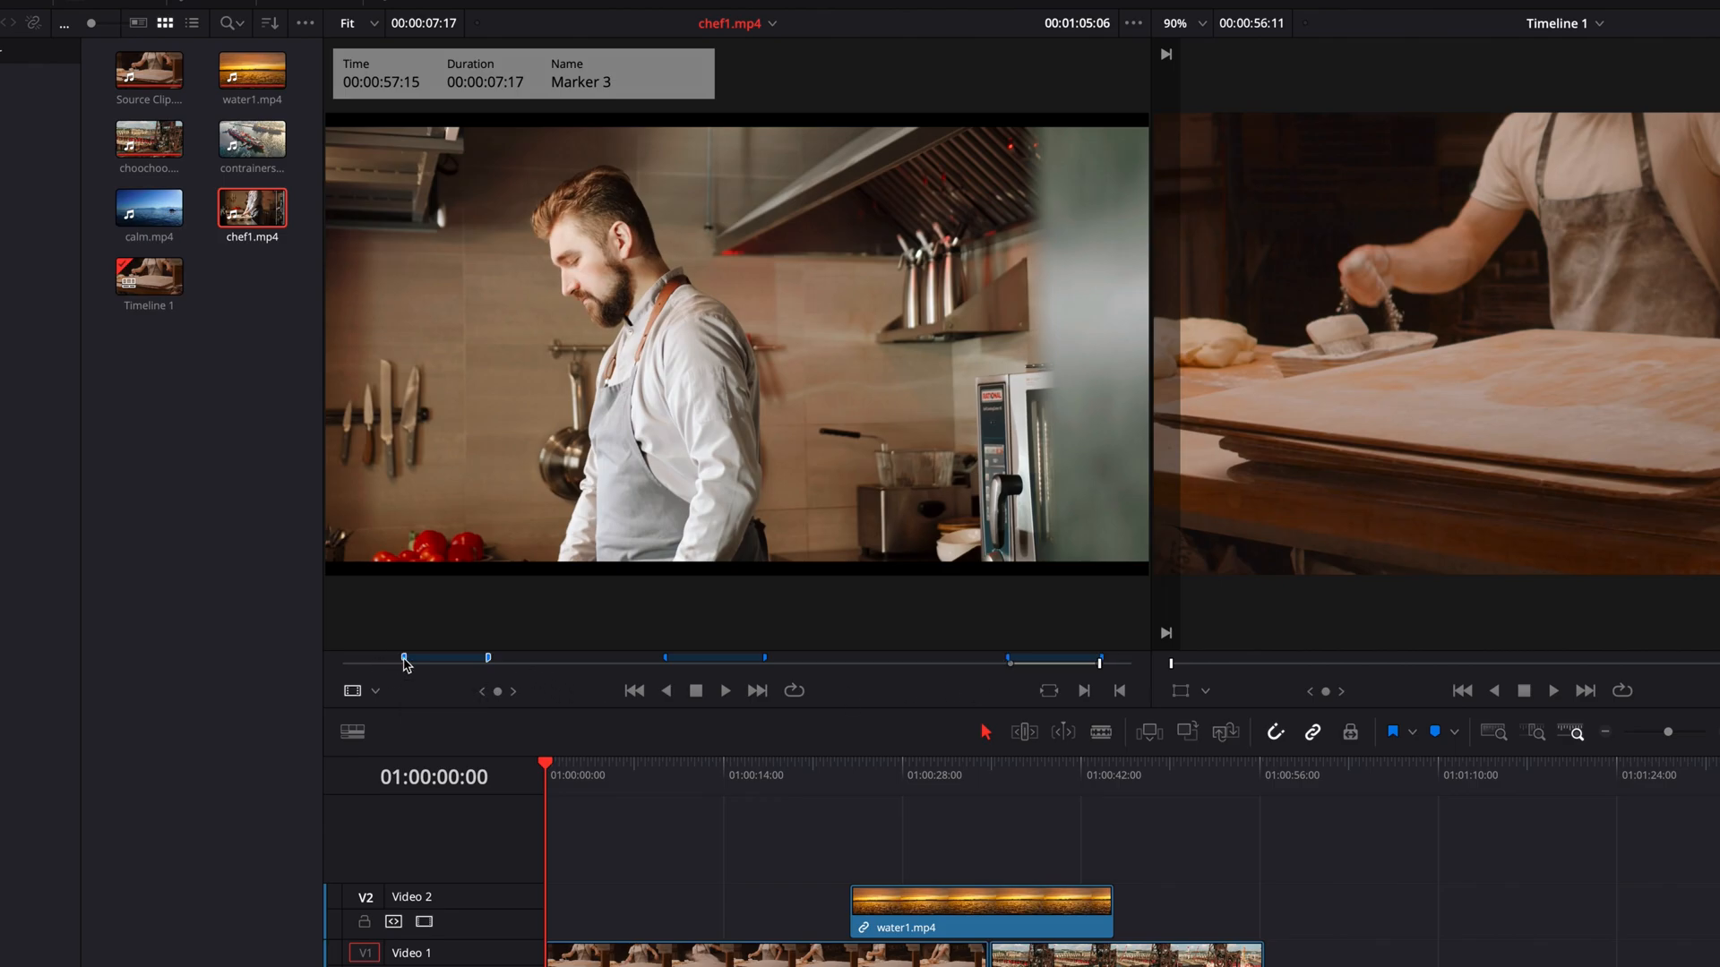
pyautogui.doubleClick(405, 657)
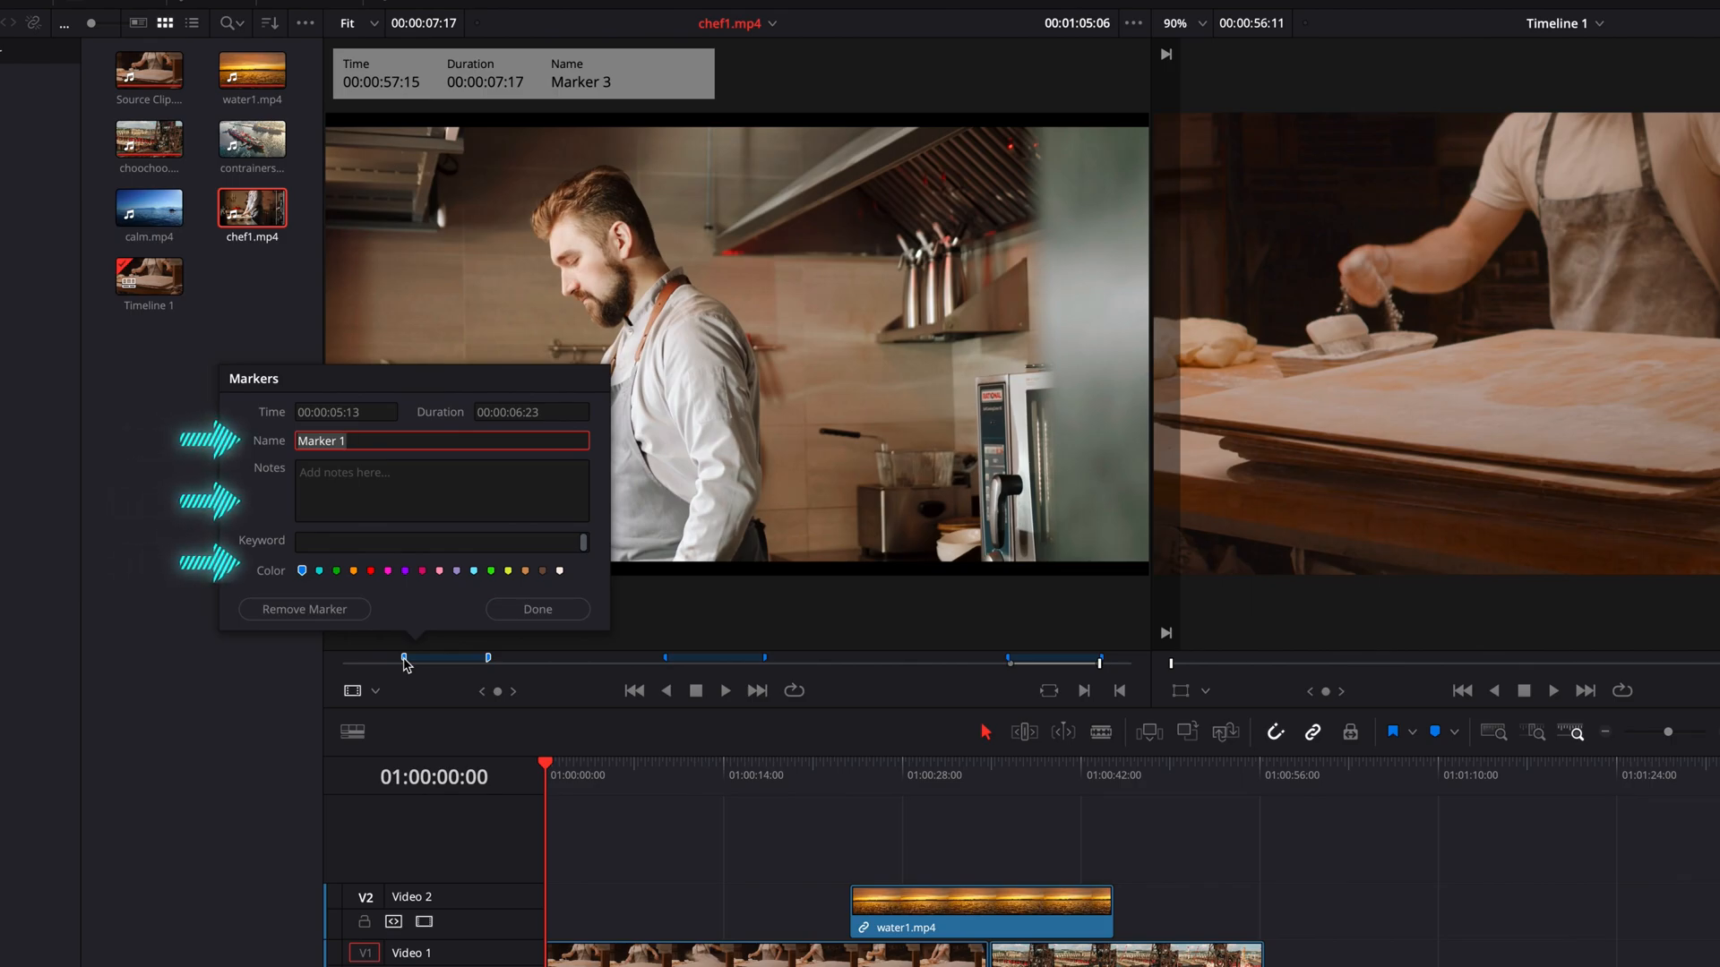
pyautogui.write('overwrite')
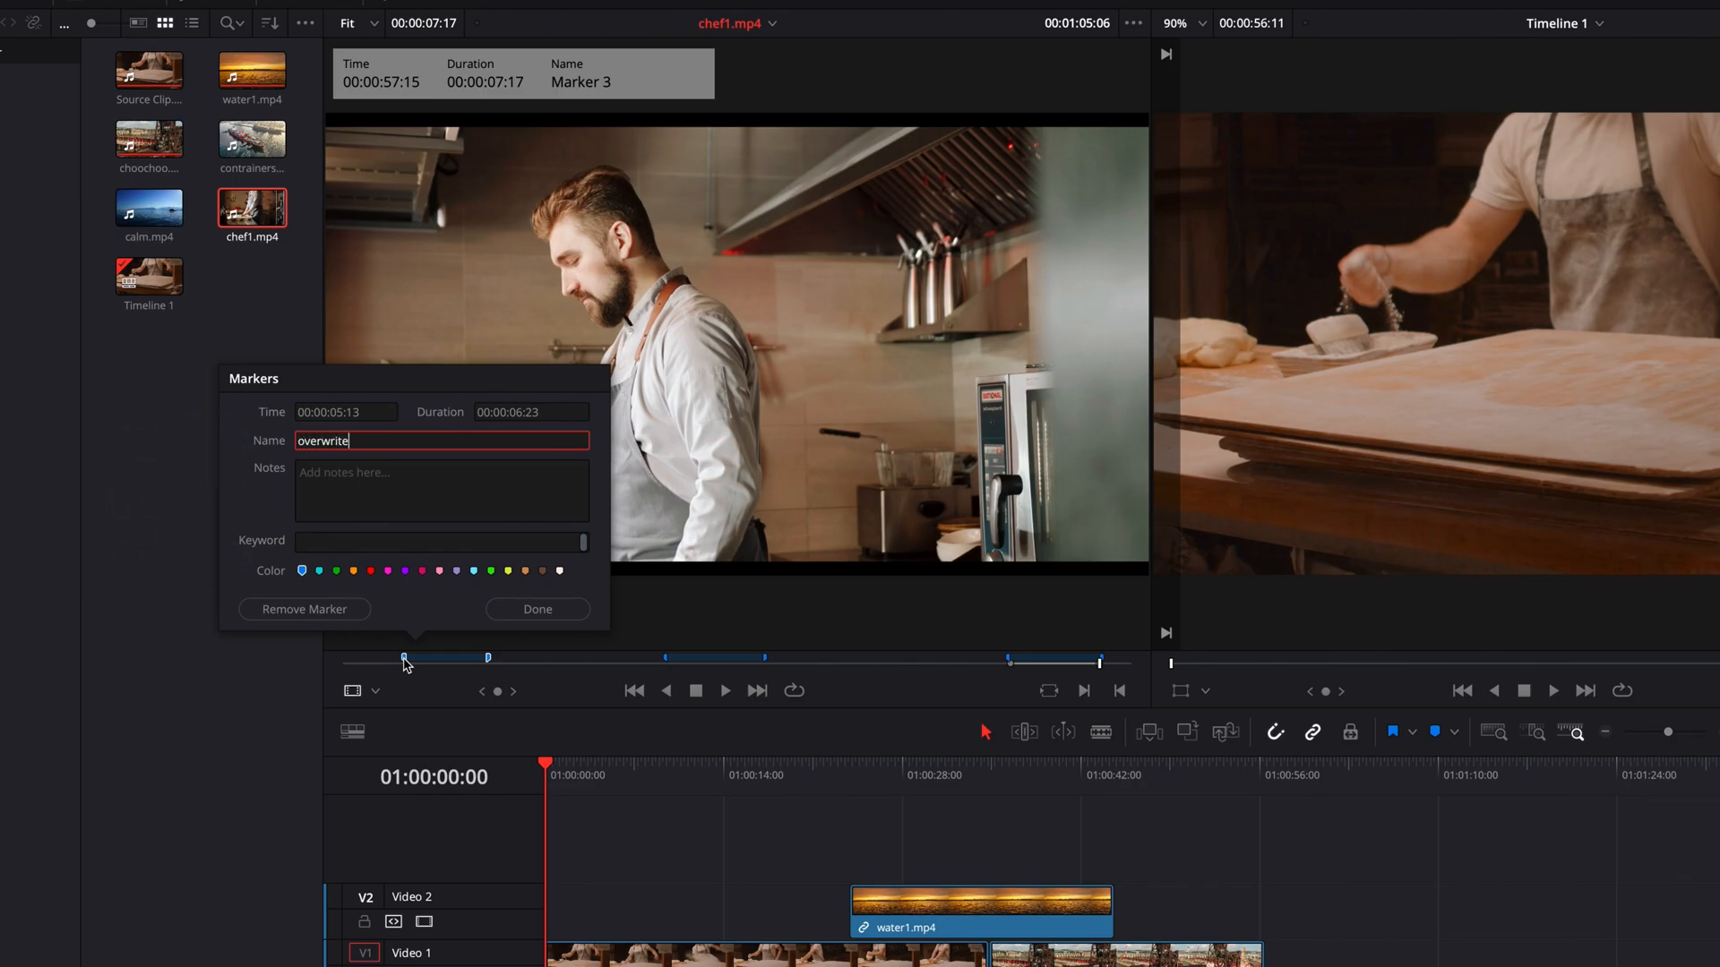
pyautogui.write('first clip')
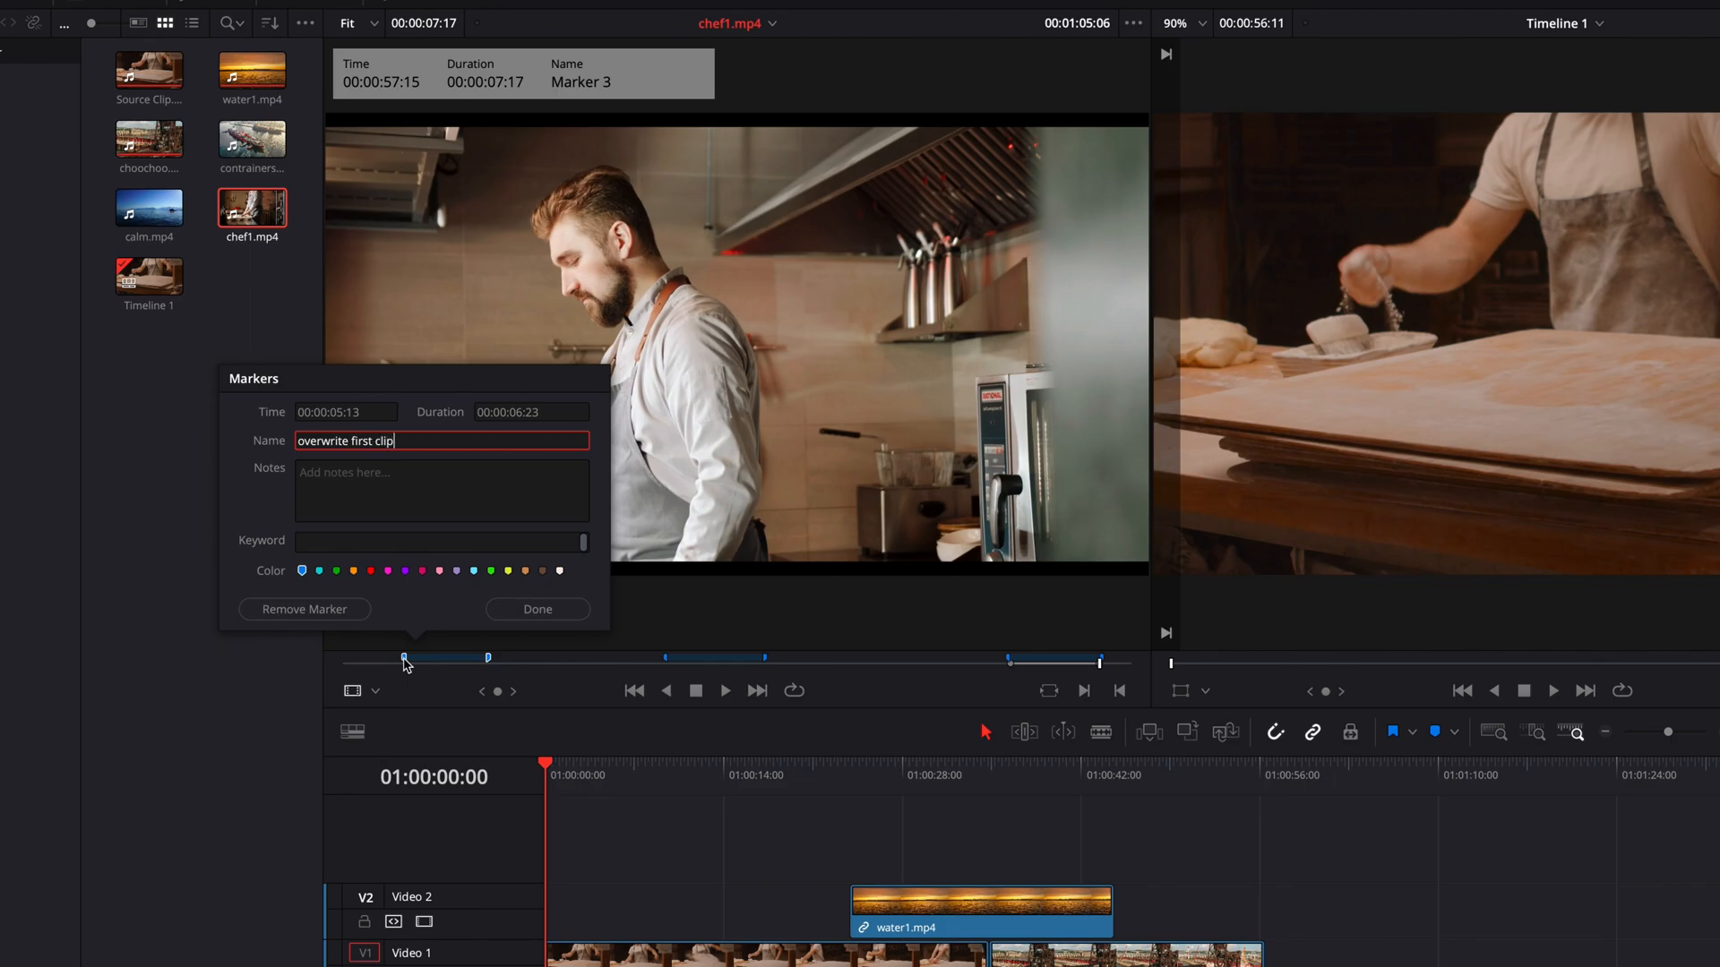
pyautogui.click(421, 569)
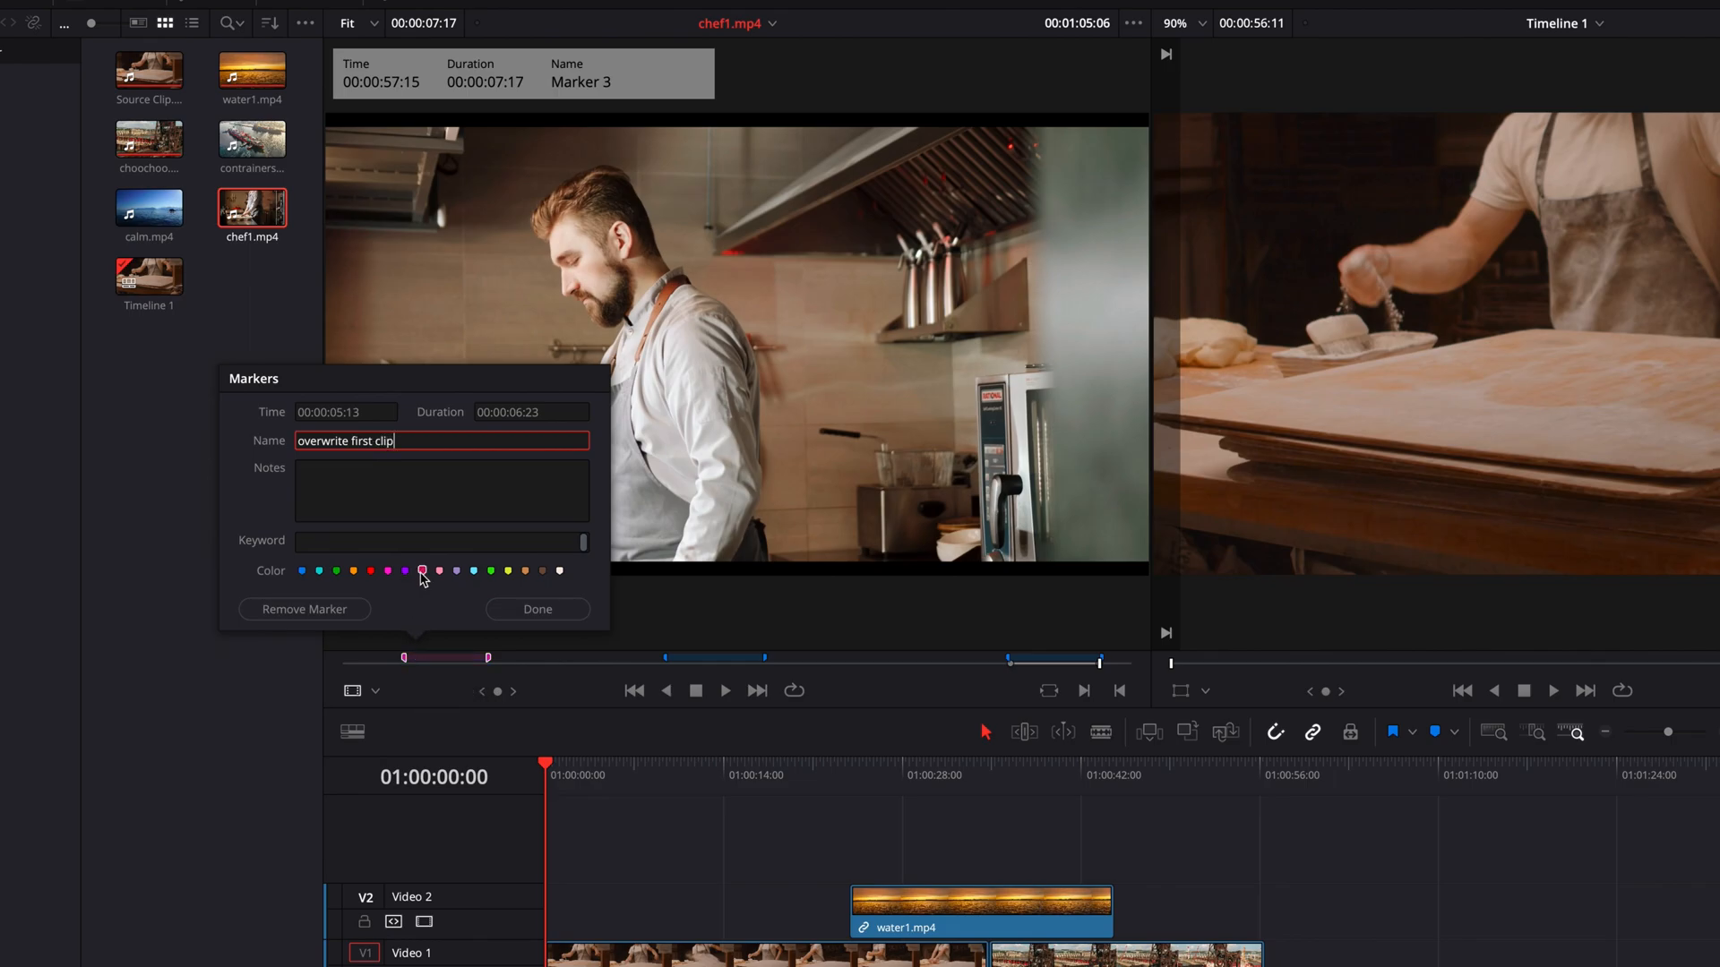
pyautogui.click(536, 610)
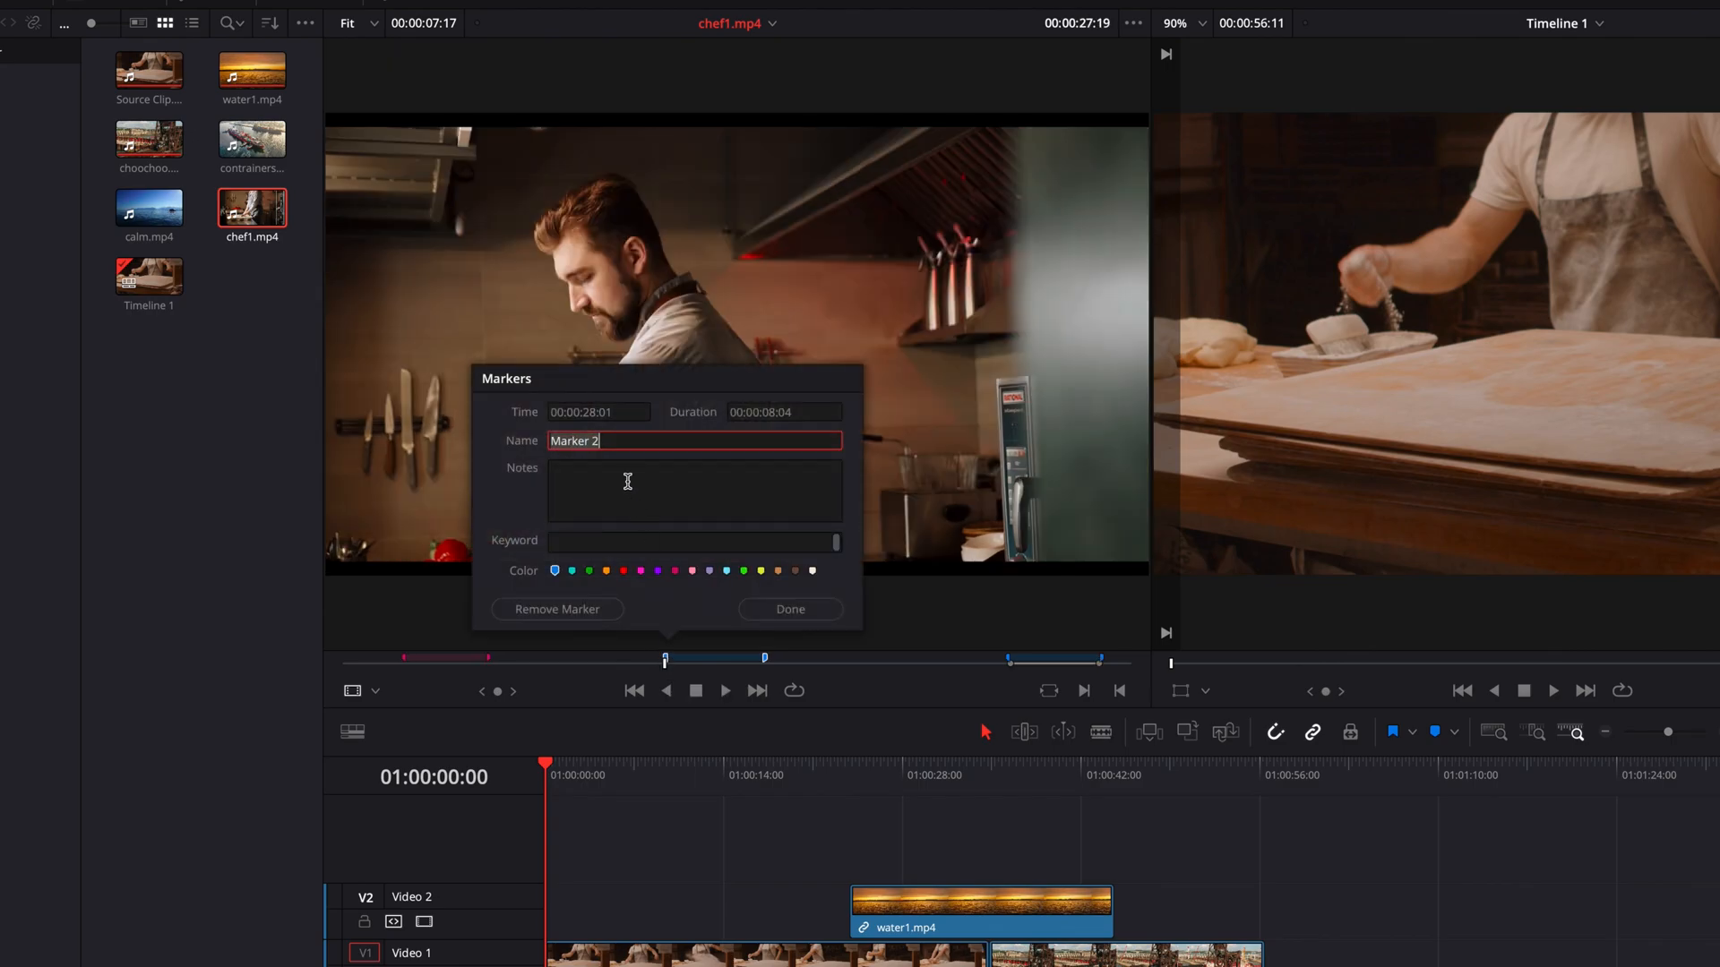
# - Name the second marker 'insert in th…' and the third marker 'not sure yet'
pyautogui.write('insert in th')
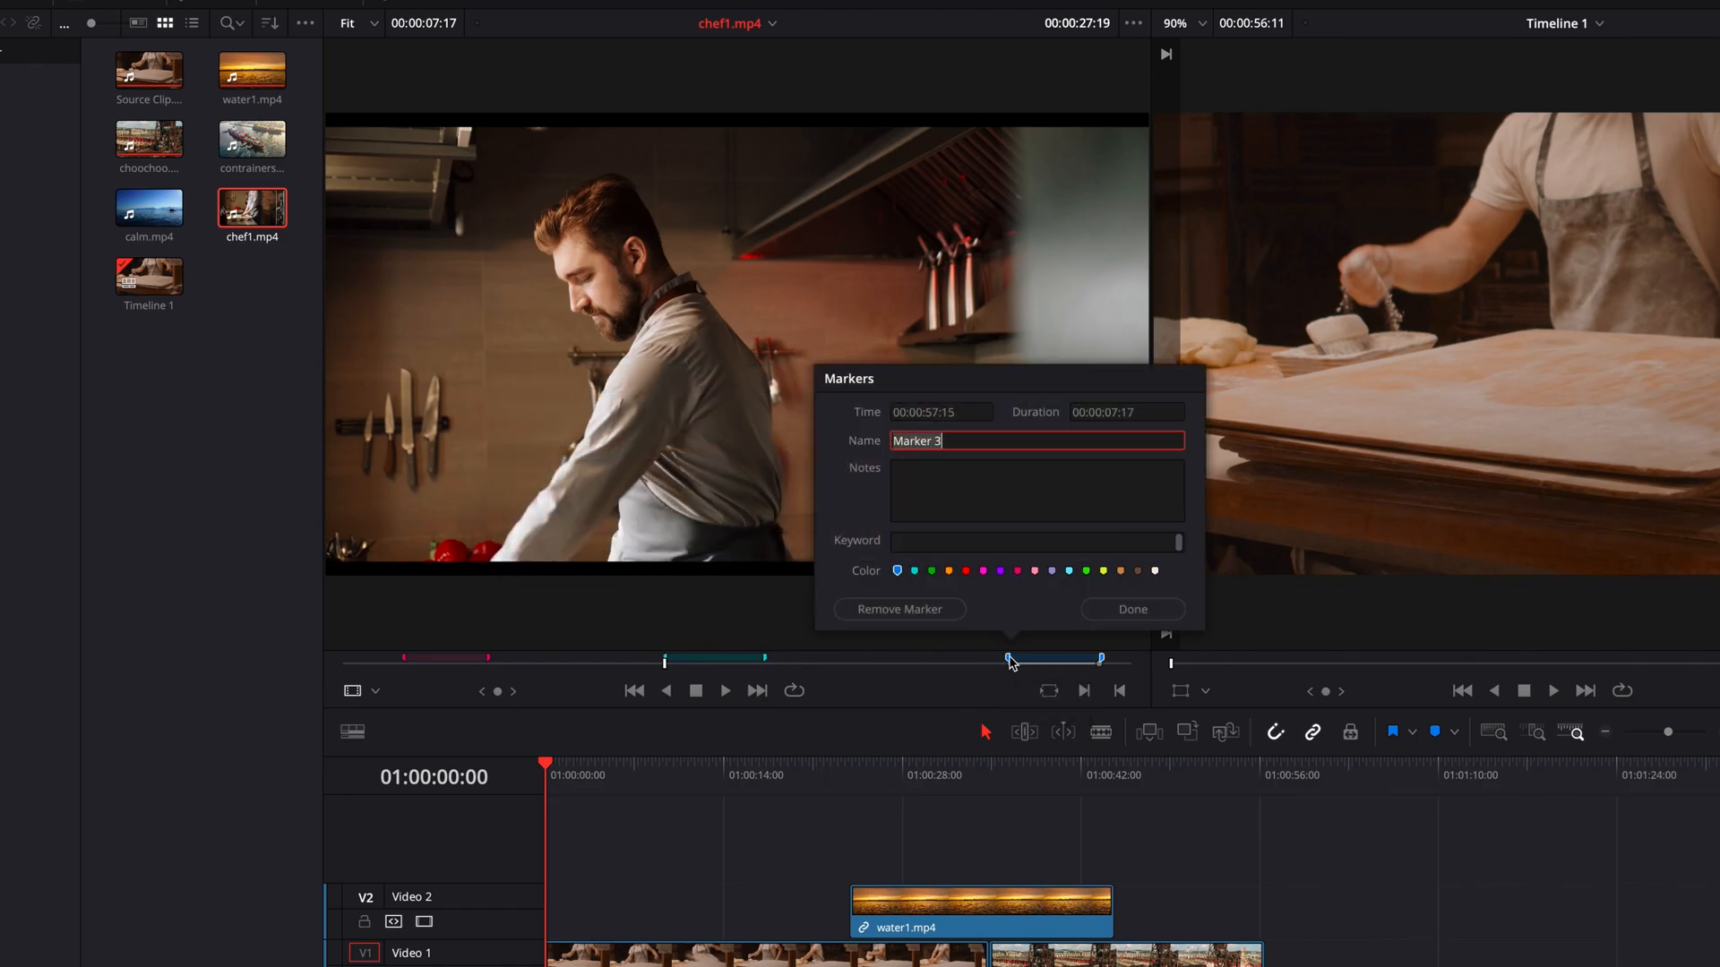
pyautogui.write('not sure yet')
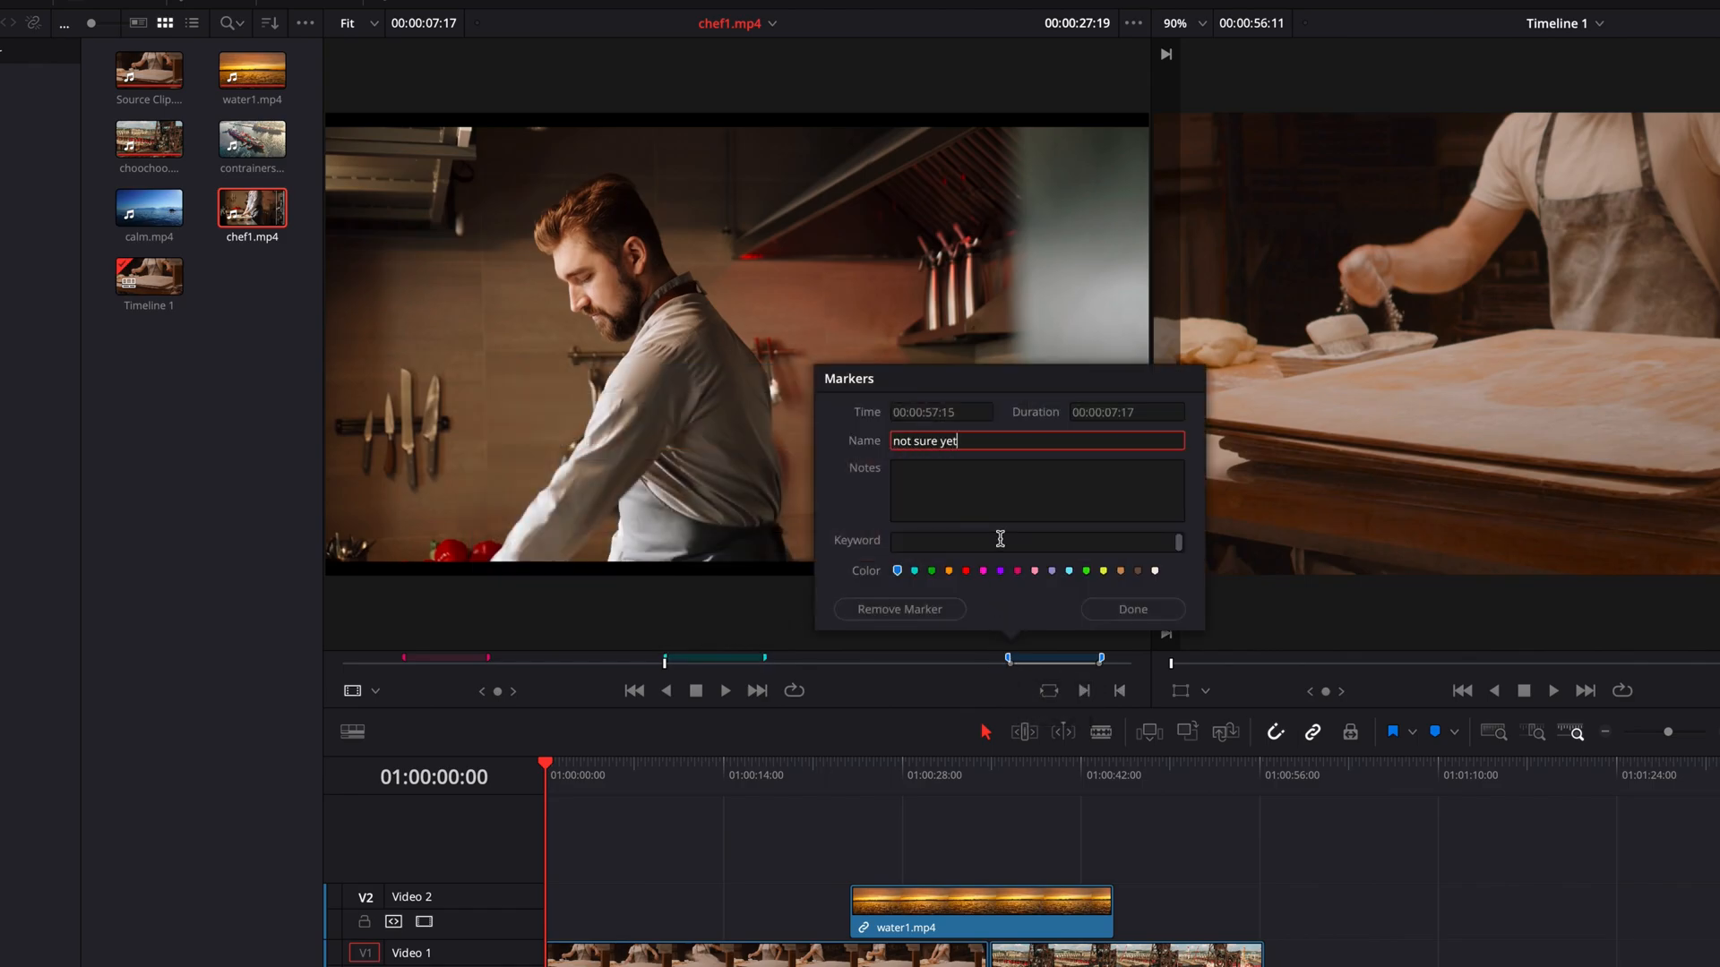
pyautogui.click(1131, 610)
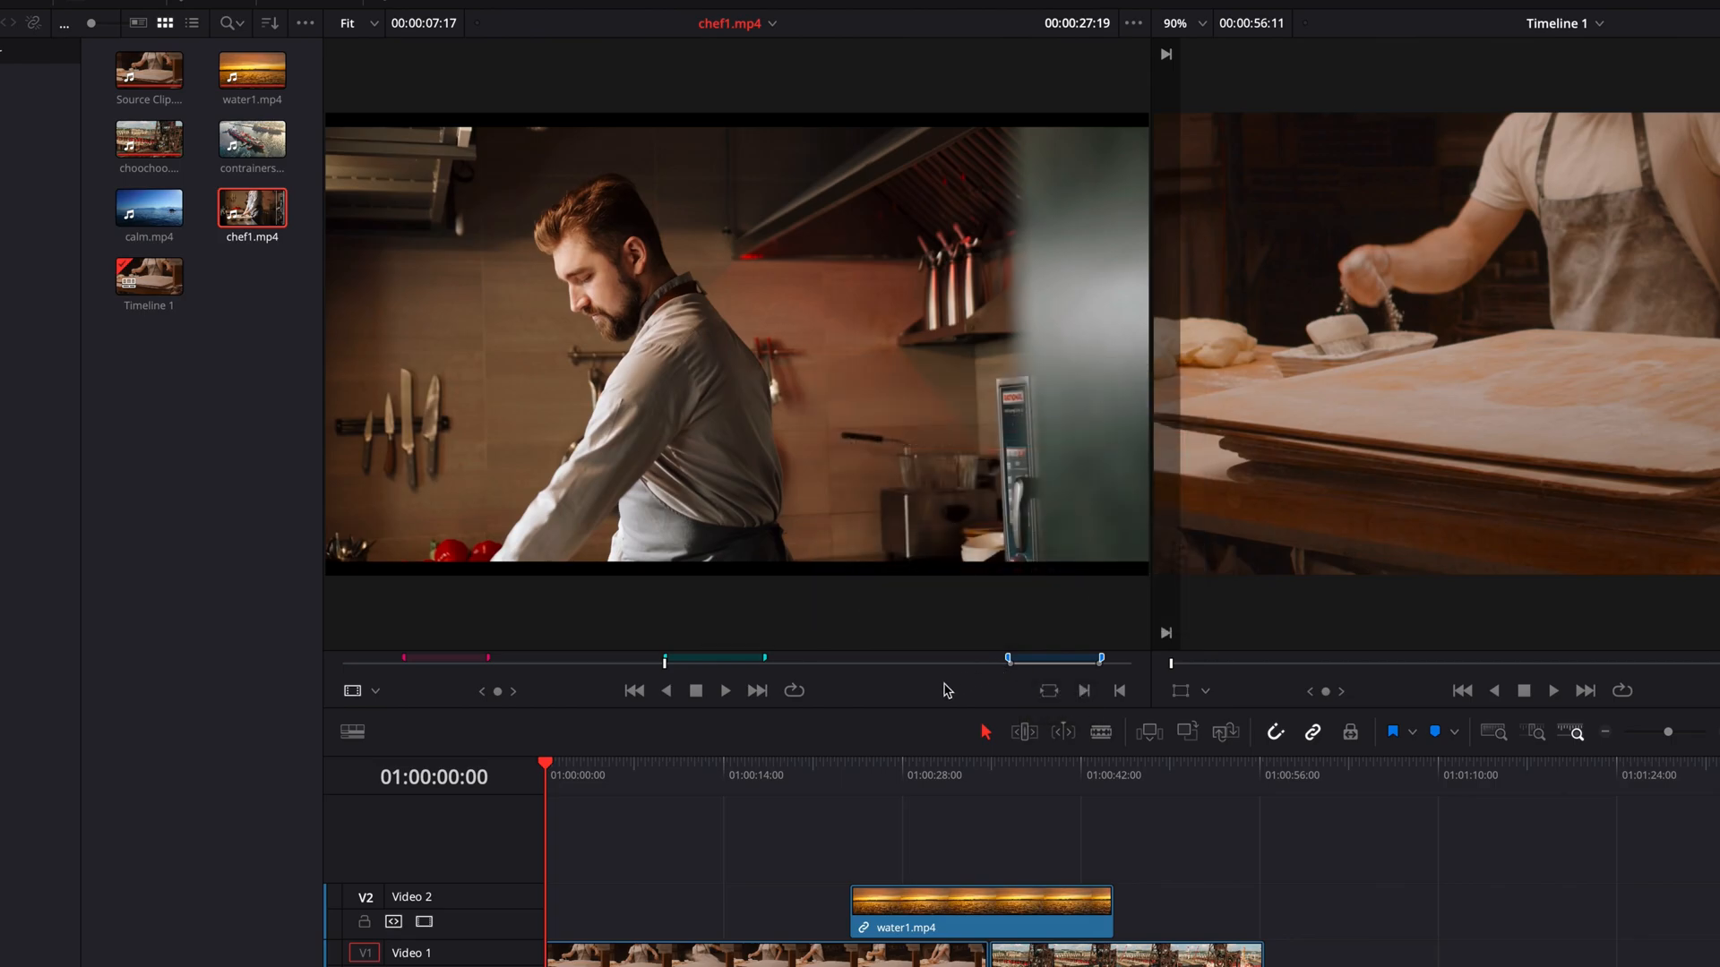
pyautogui.moveTo(665, 659)
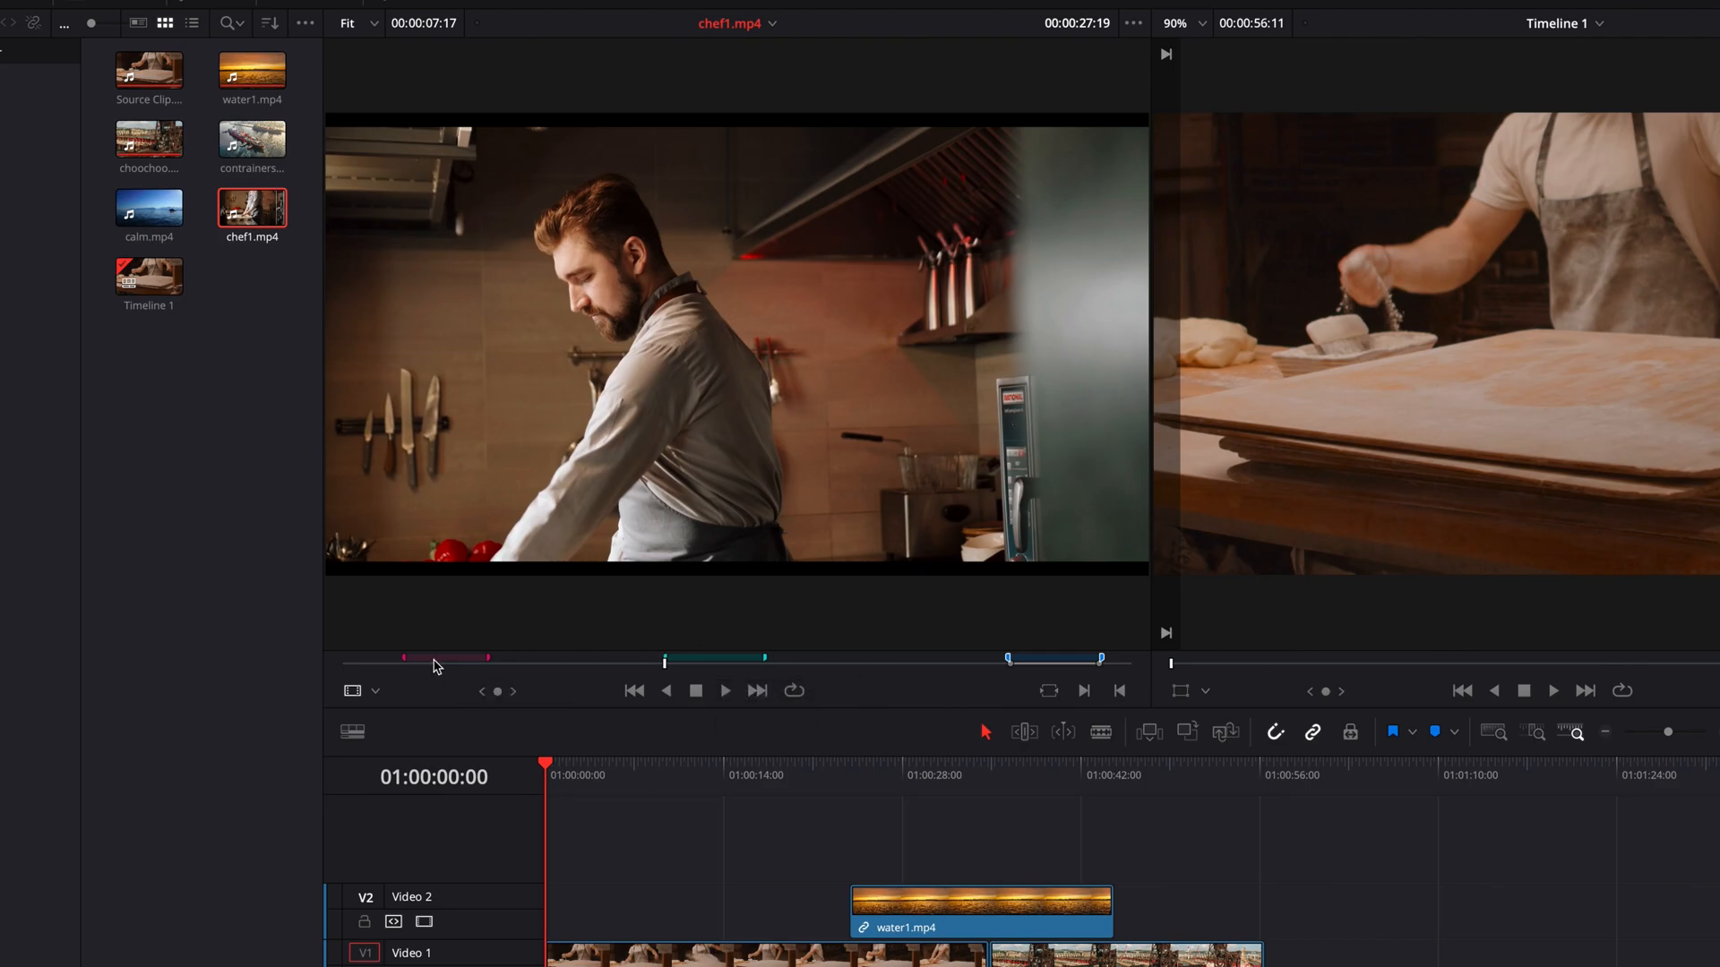
# - Apply marker options to the first and second duration markers of chef1.mp4
pyautogui.rightClick(434, 666)
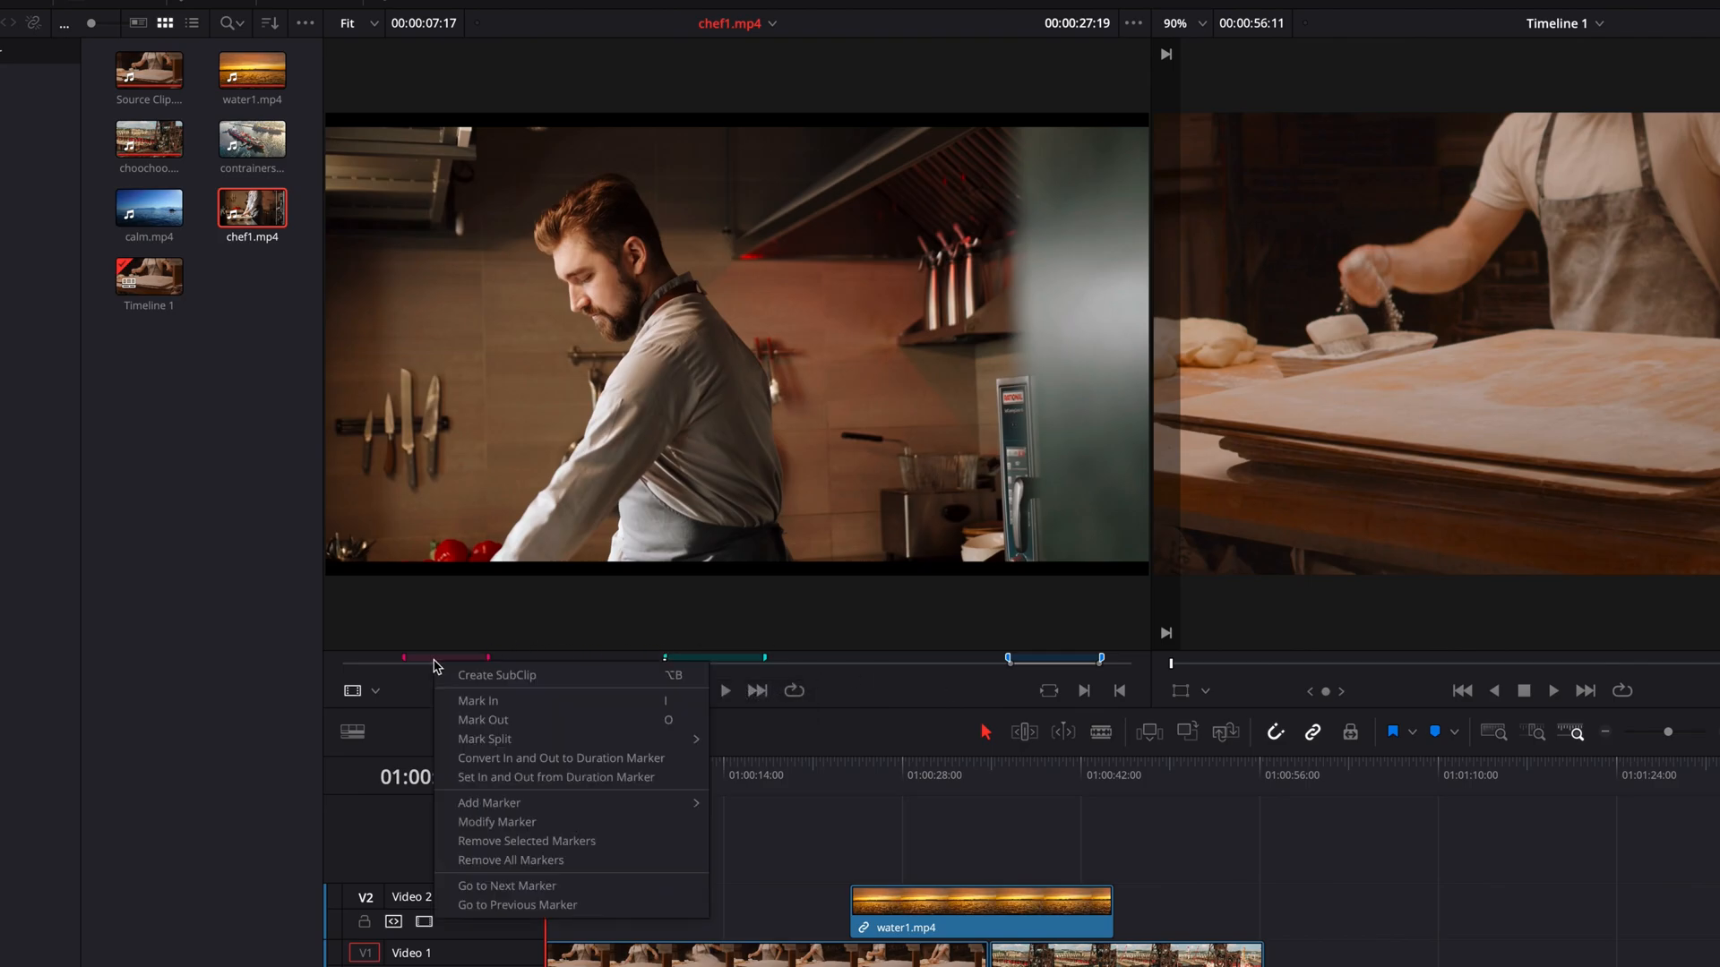
pyautogui.moveTo(489, 803)
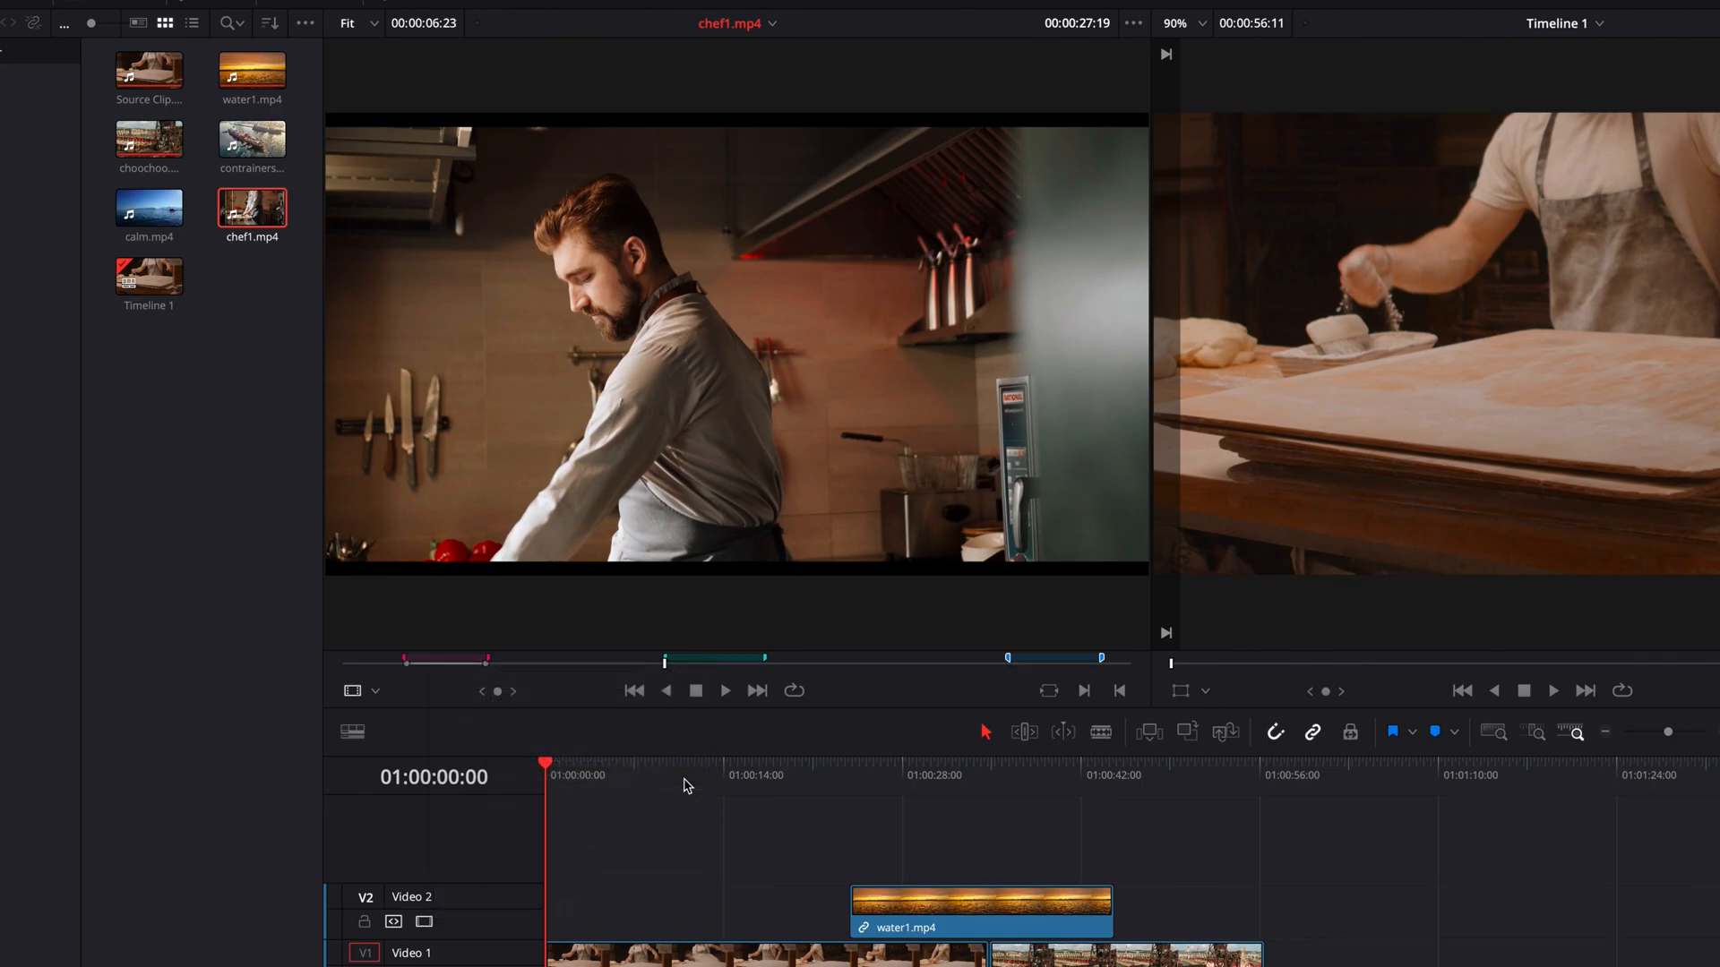
pyautogui.rightClick(713, 663)
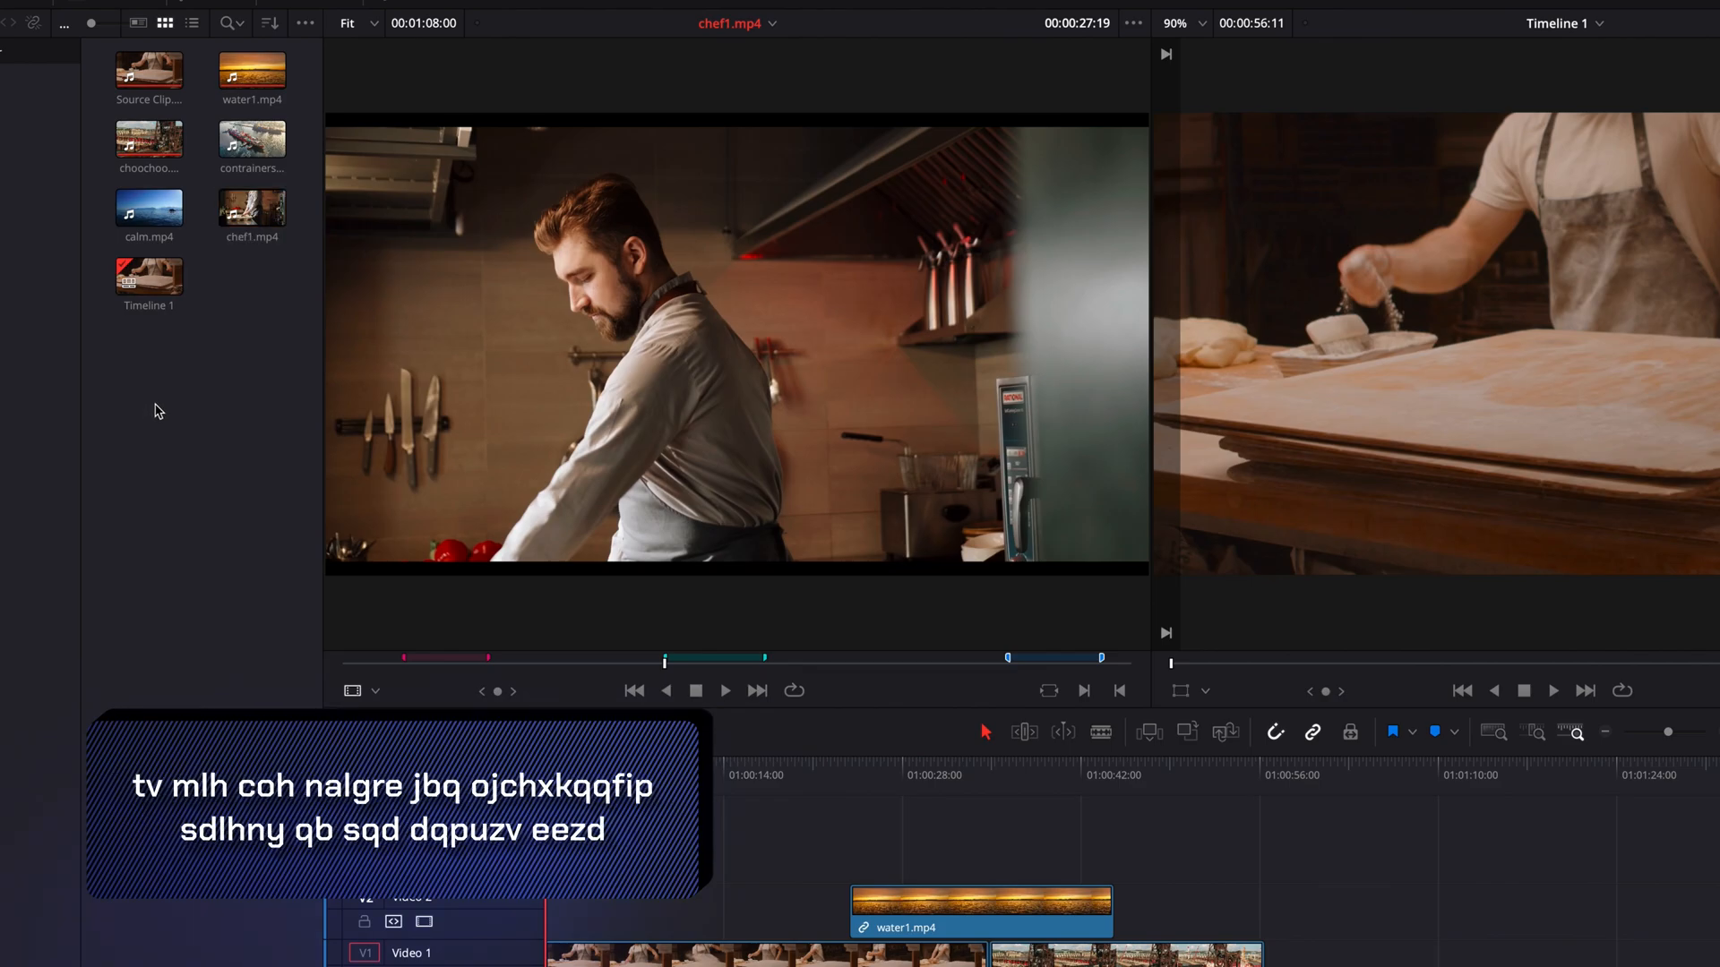
# - Load calm.mp4 then chef1.mp4 into the source viewer and switch the media pool to list view
pyautogui.doubleClick(149, 207)
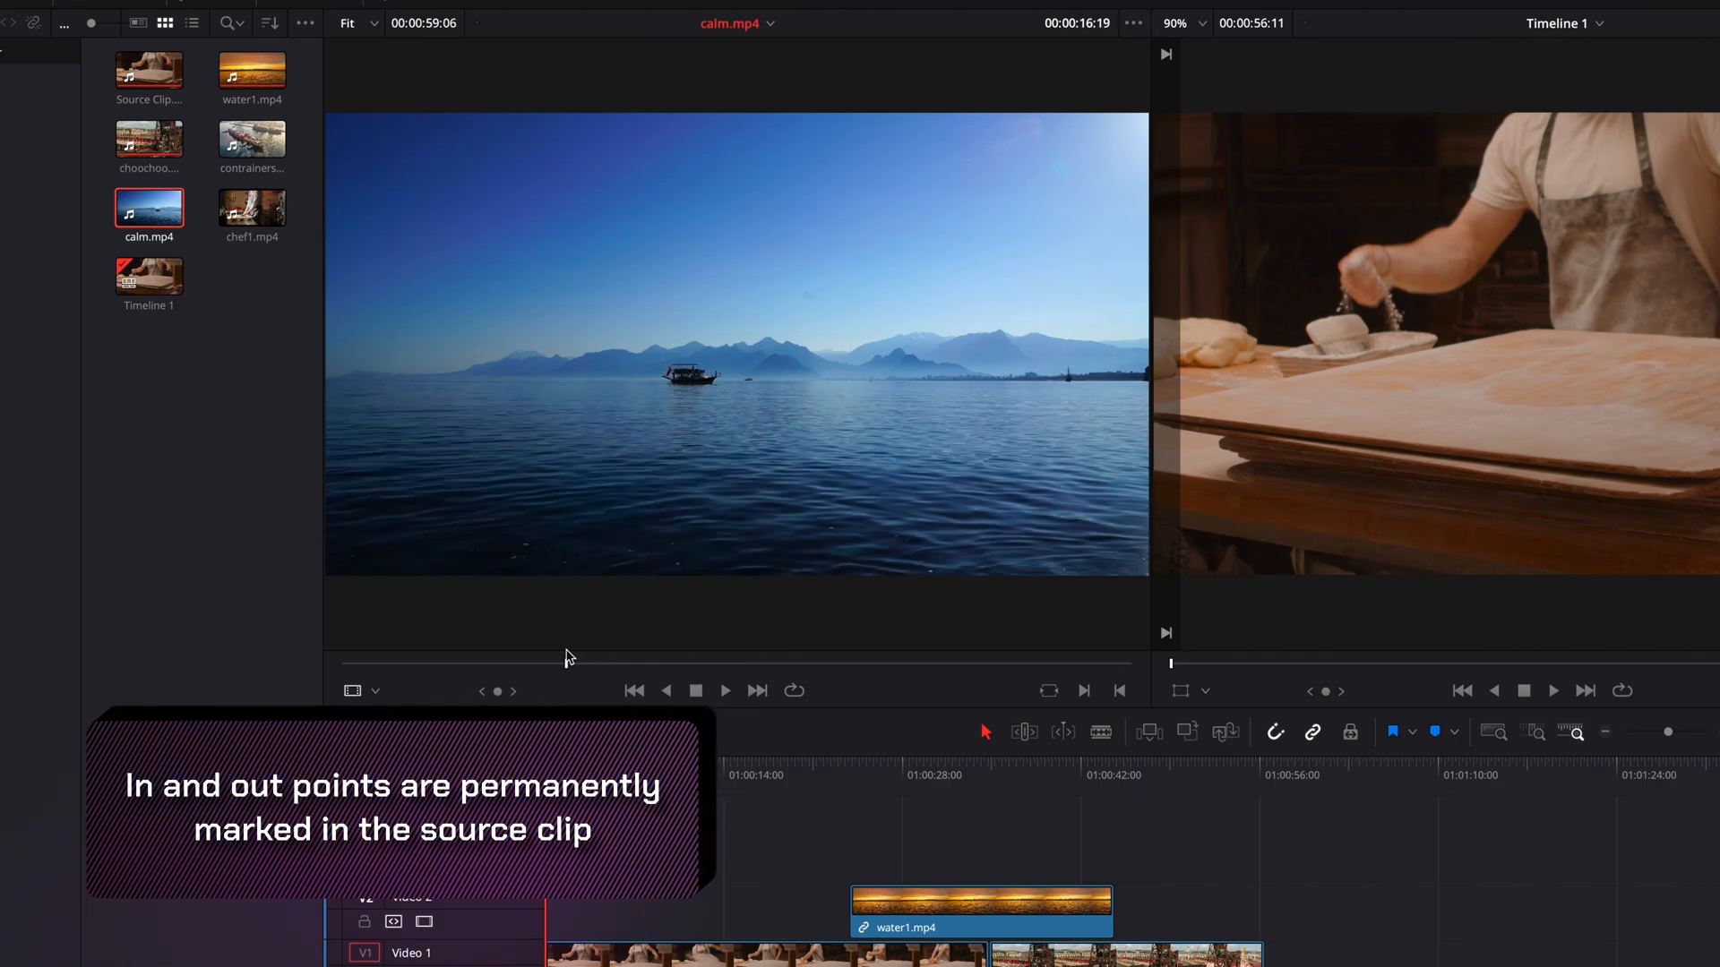
pyautogui.click(251, 208)
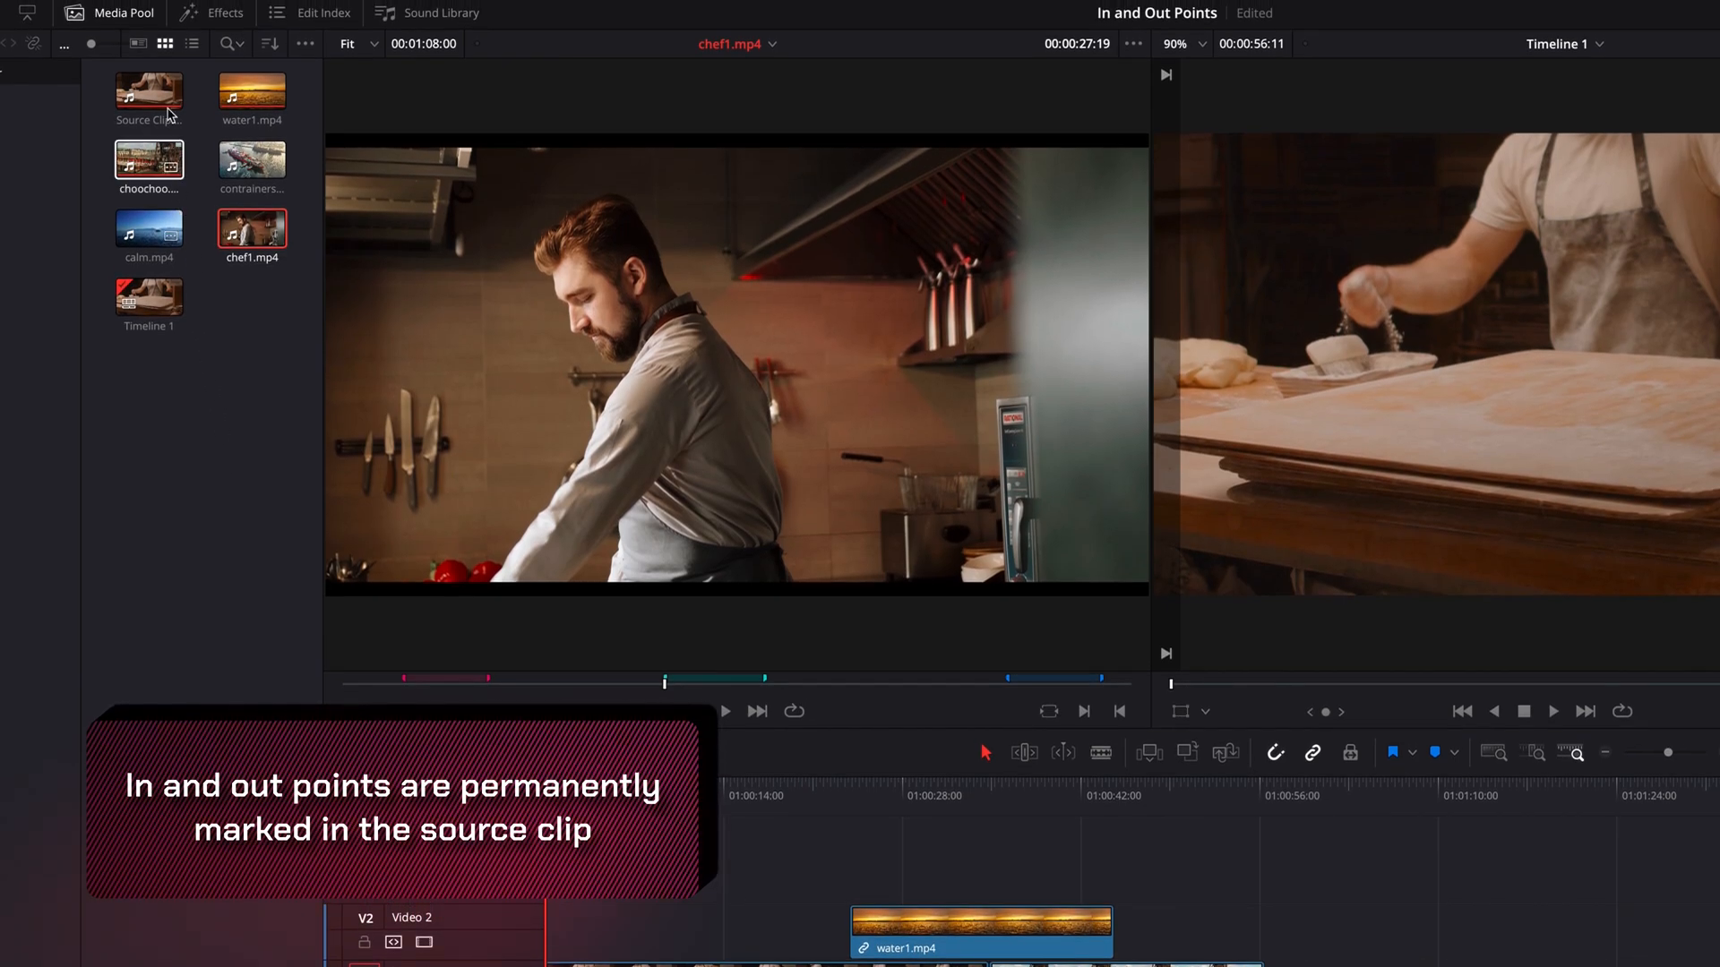
pyautogui.click(192, 43)
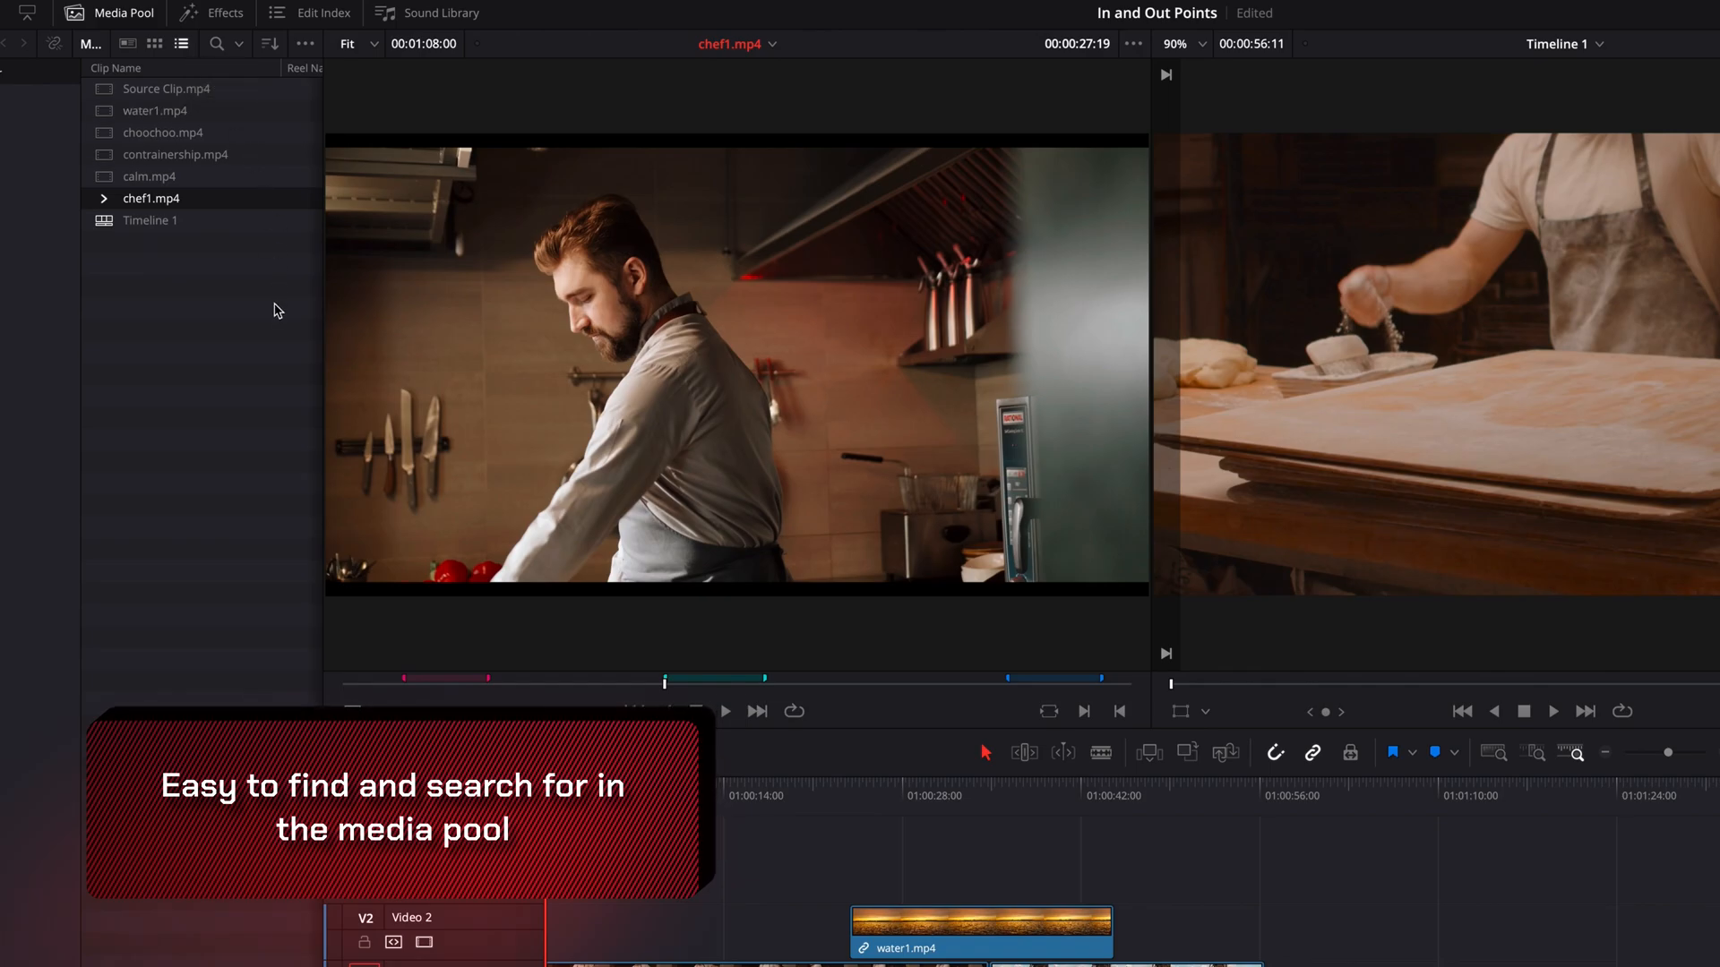
# - Expand chef1.mp4's markers, then start a media pool search across All Fields
pyautogui.click(104, 199)
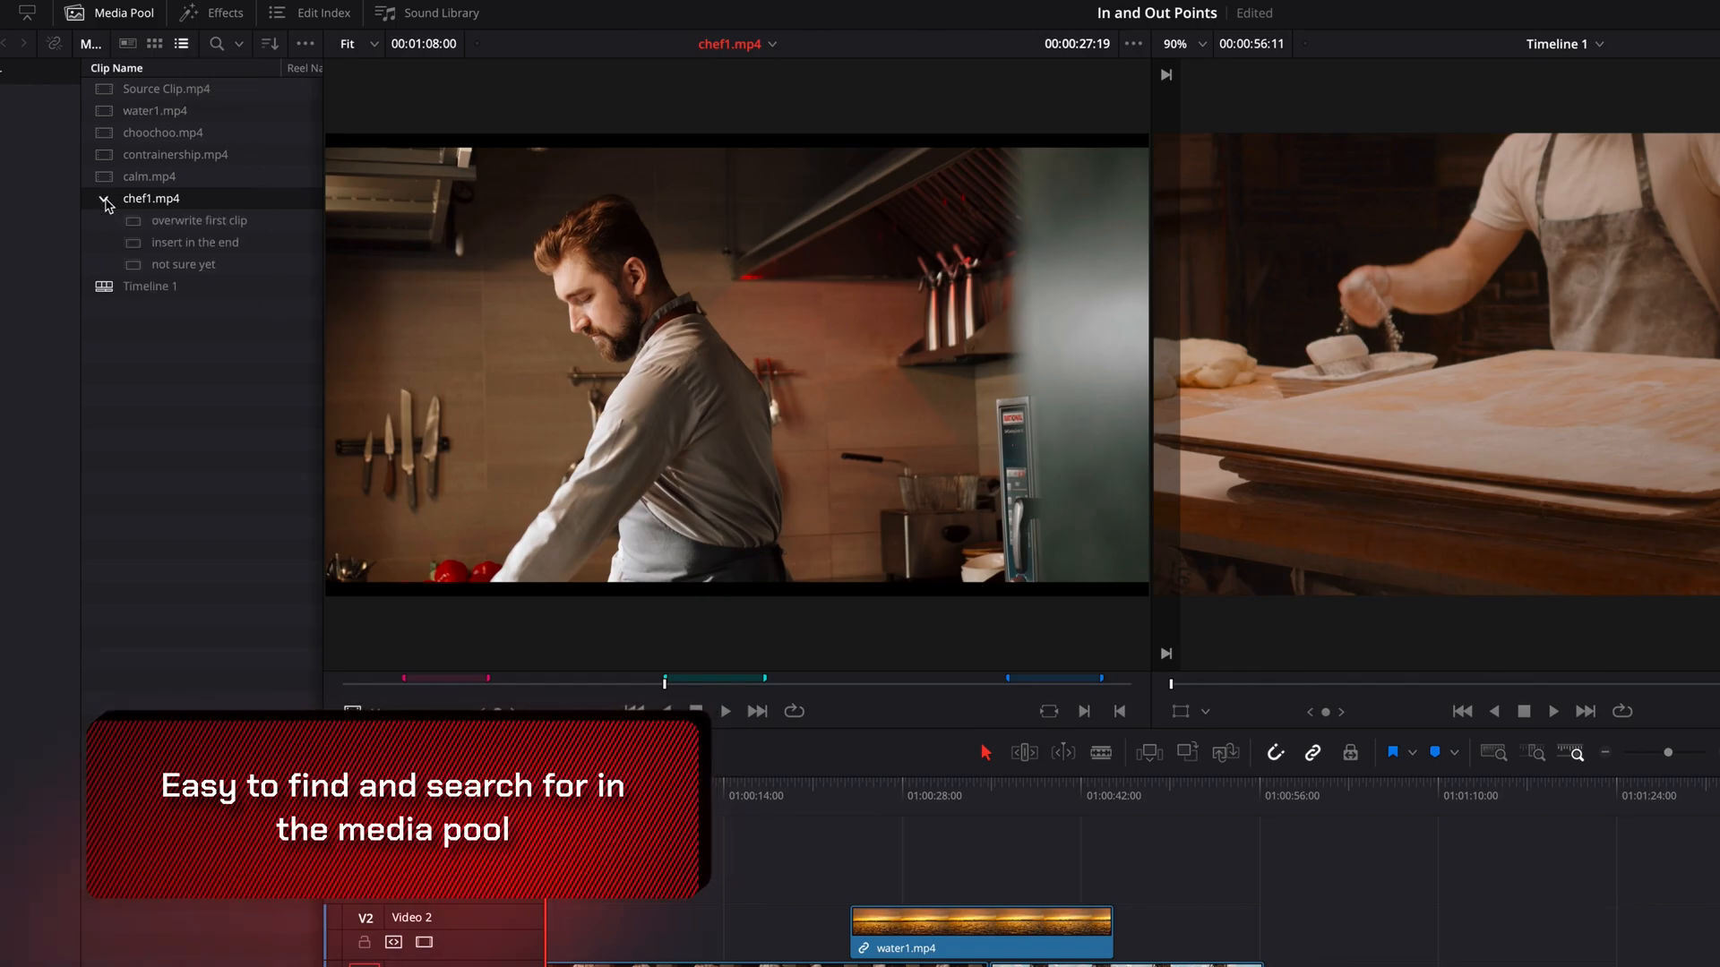
pyautogui.click(106, 199)
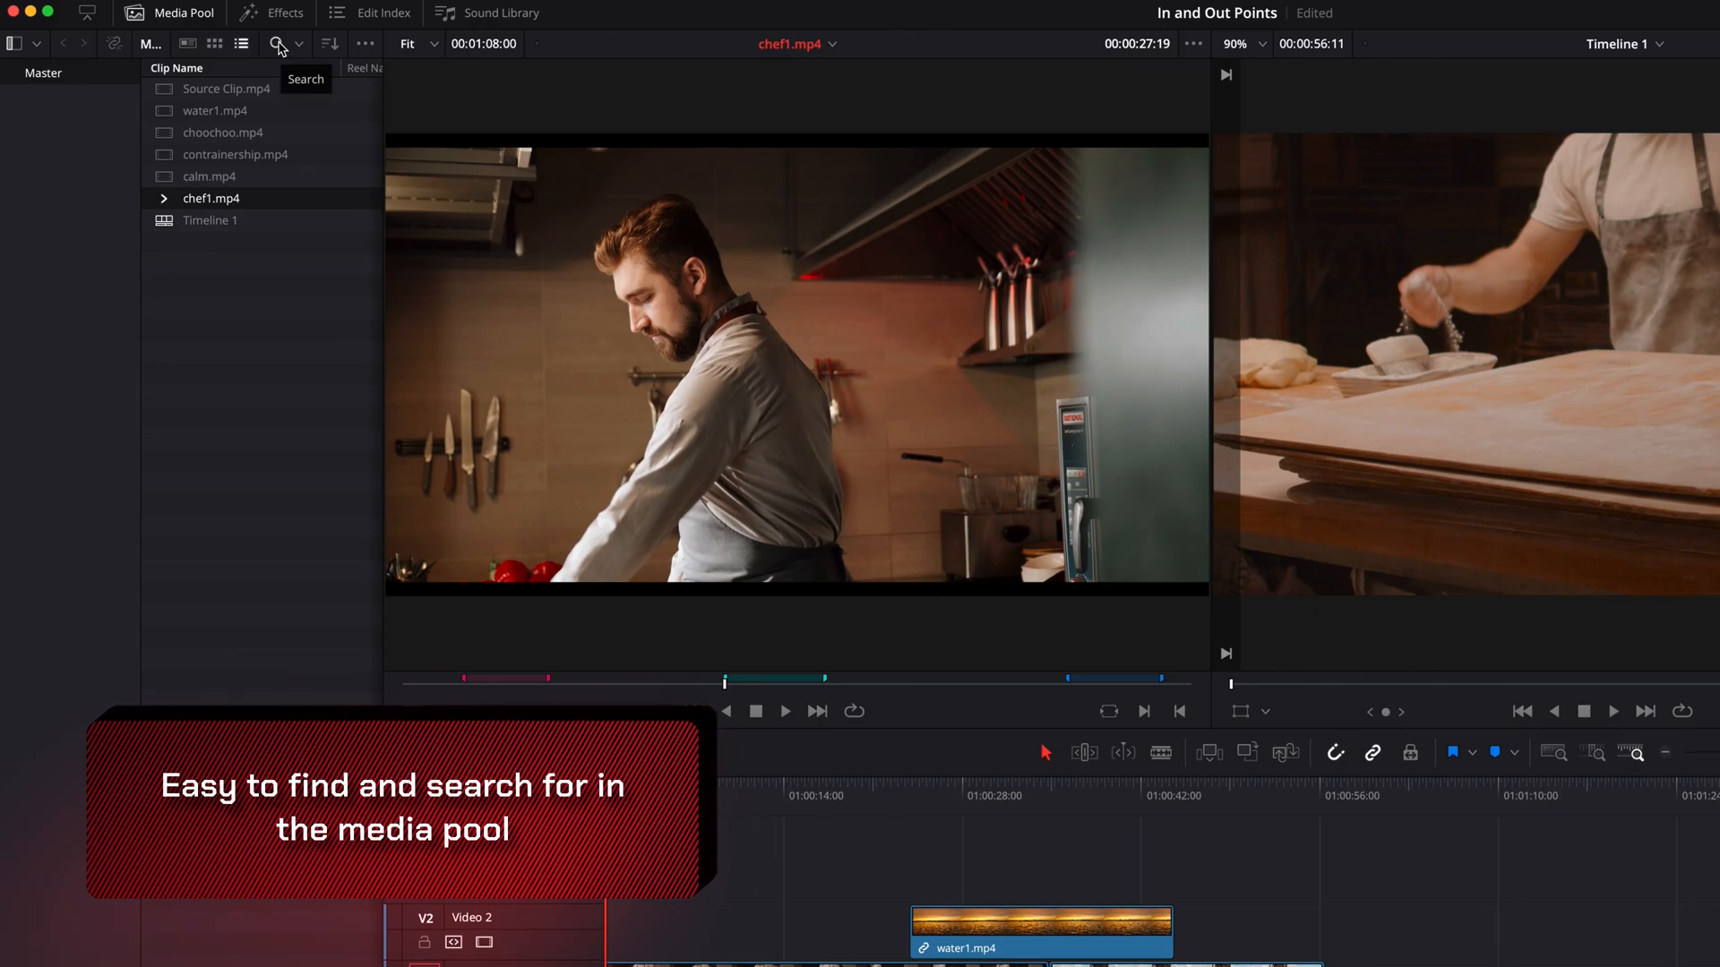
pyautogui.click(281, 43)
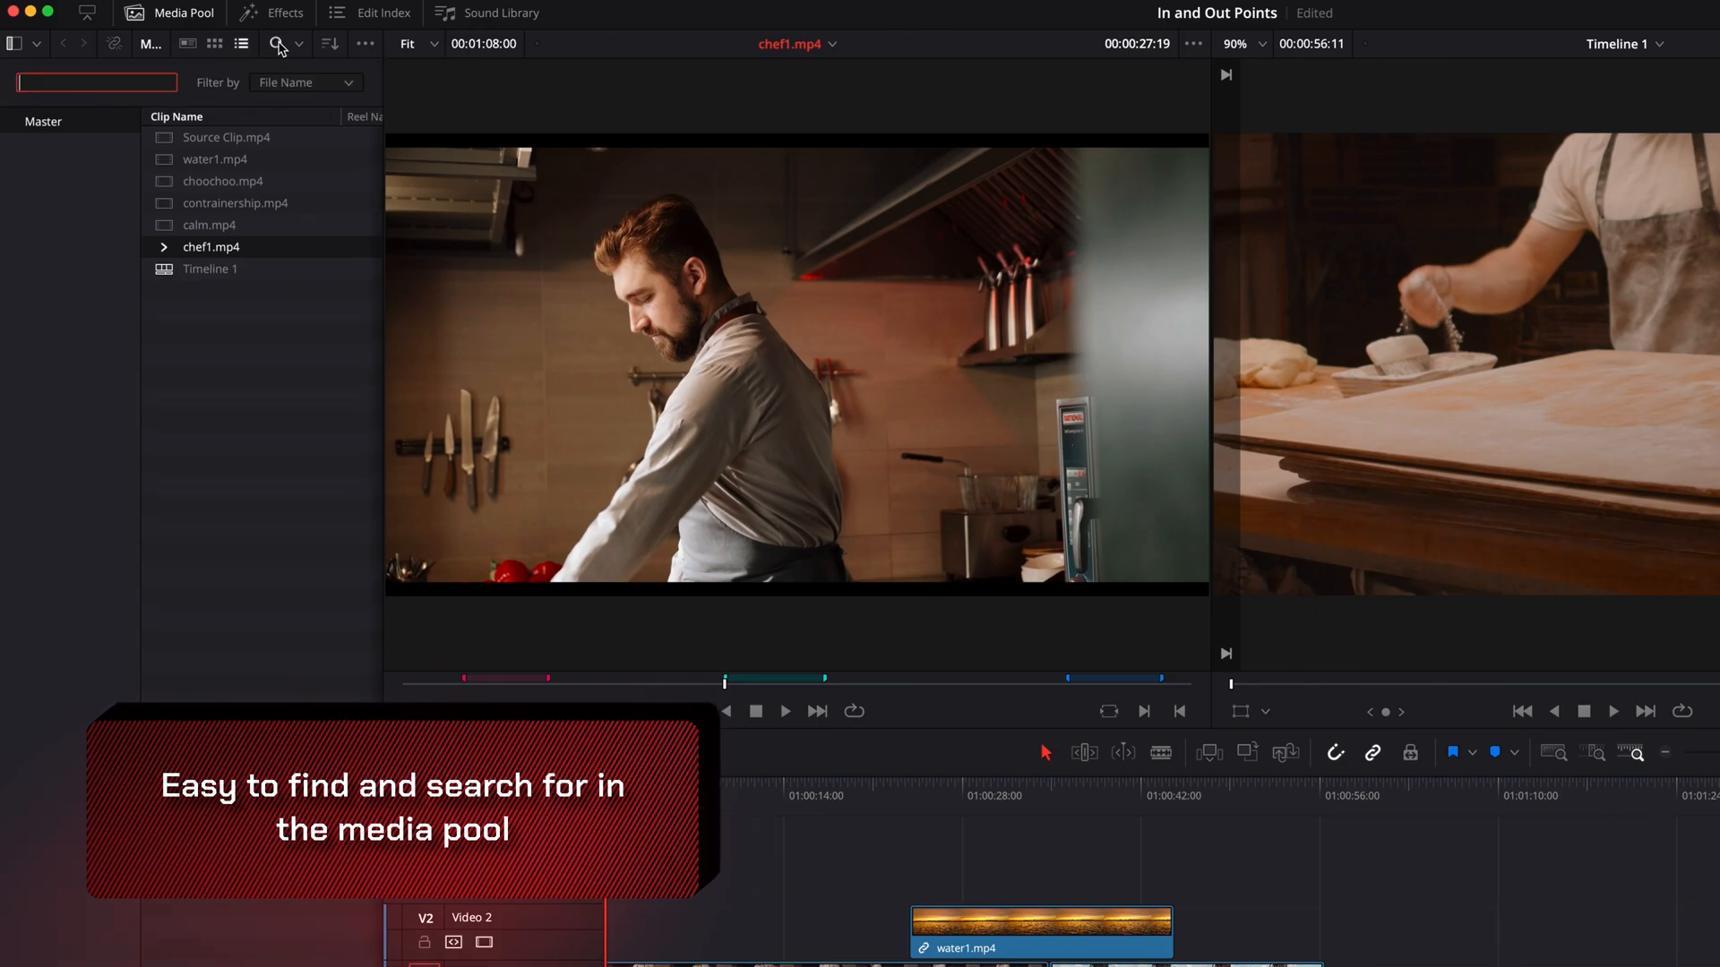
pyautogui.click(305, 83)
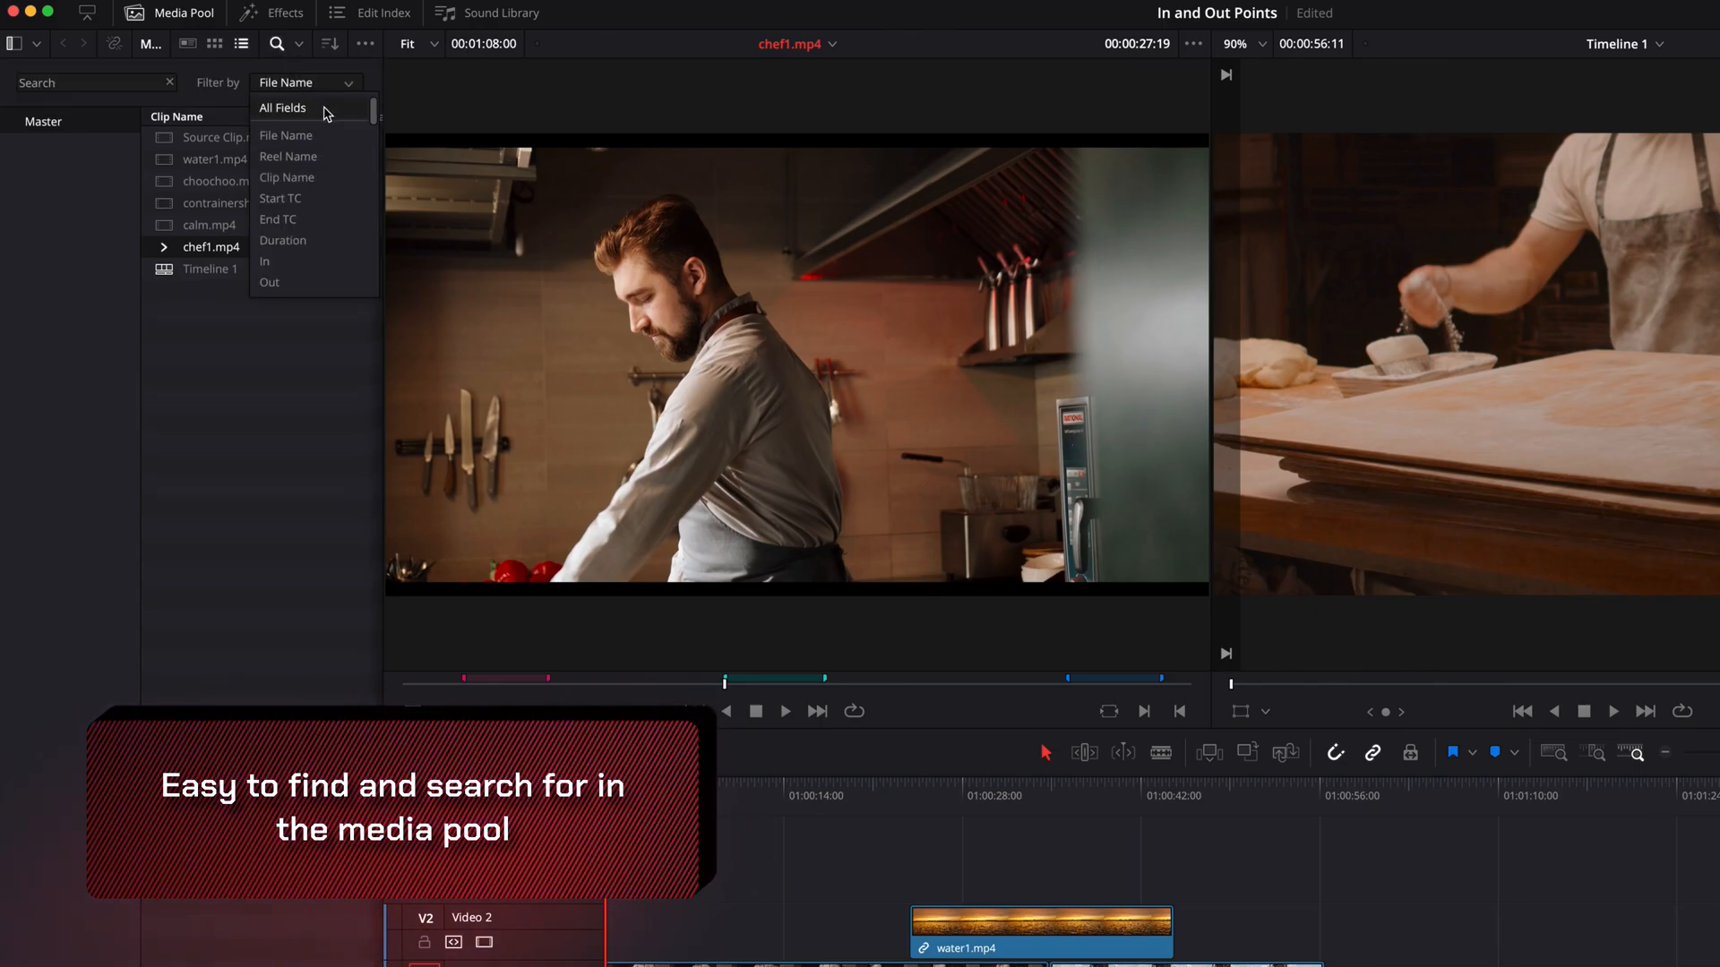
pyautogui.click(281, 106)
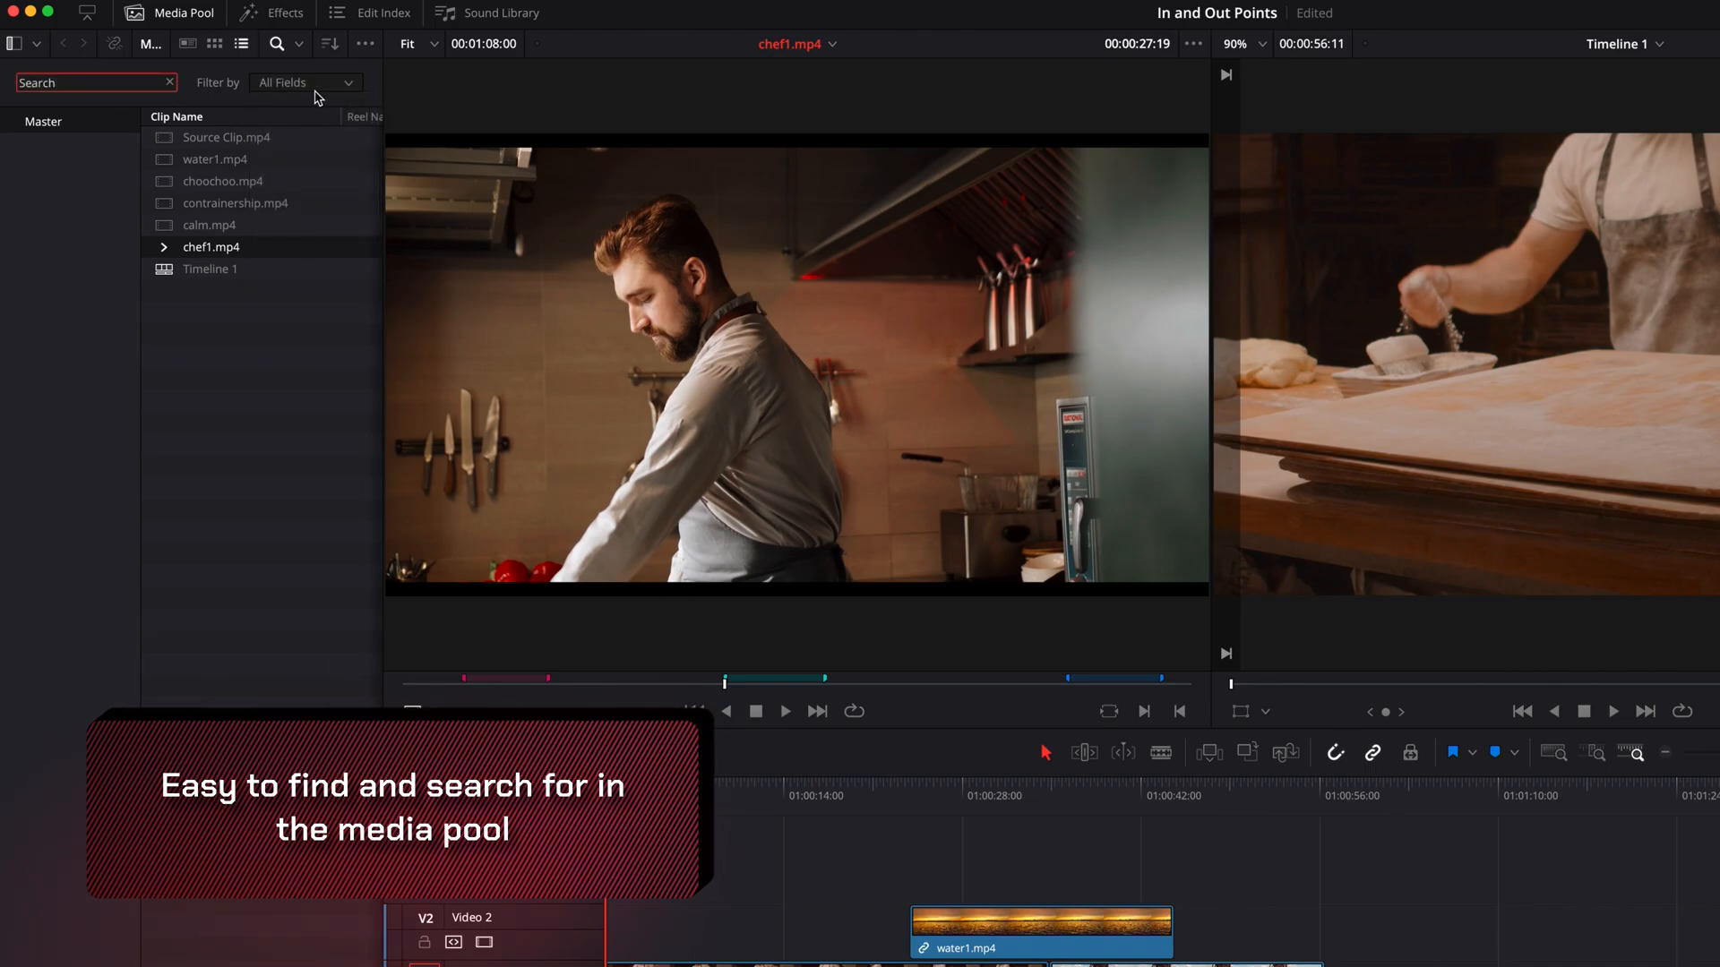
# - Search for 'not sure', narrow the filter to Marker Name, then restore the full clip list
pyautogui.click(93, 82)
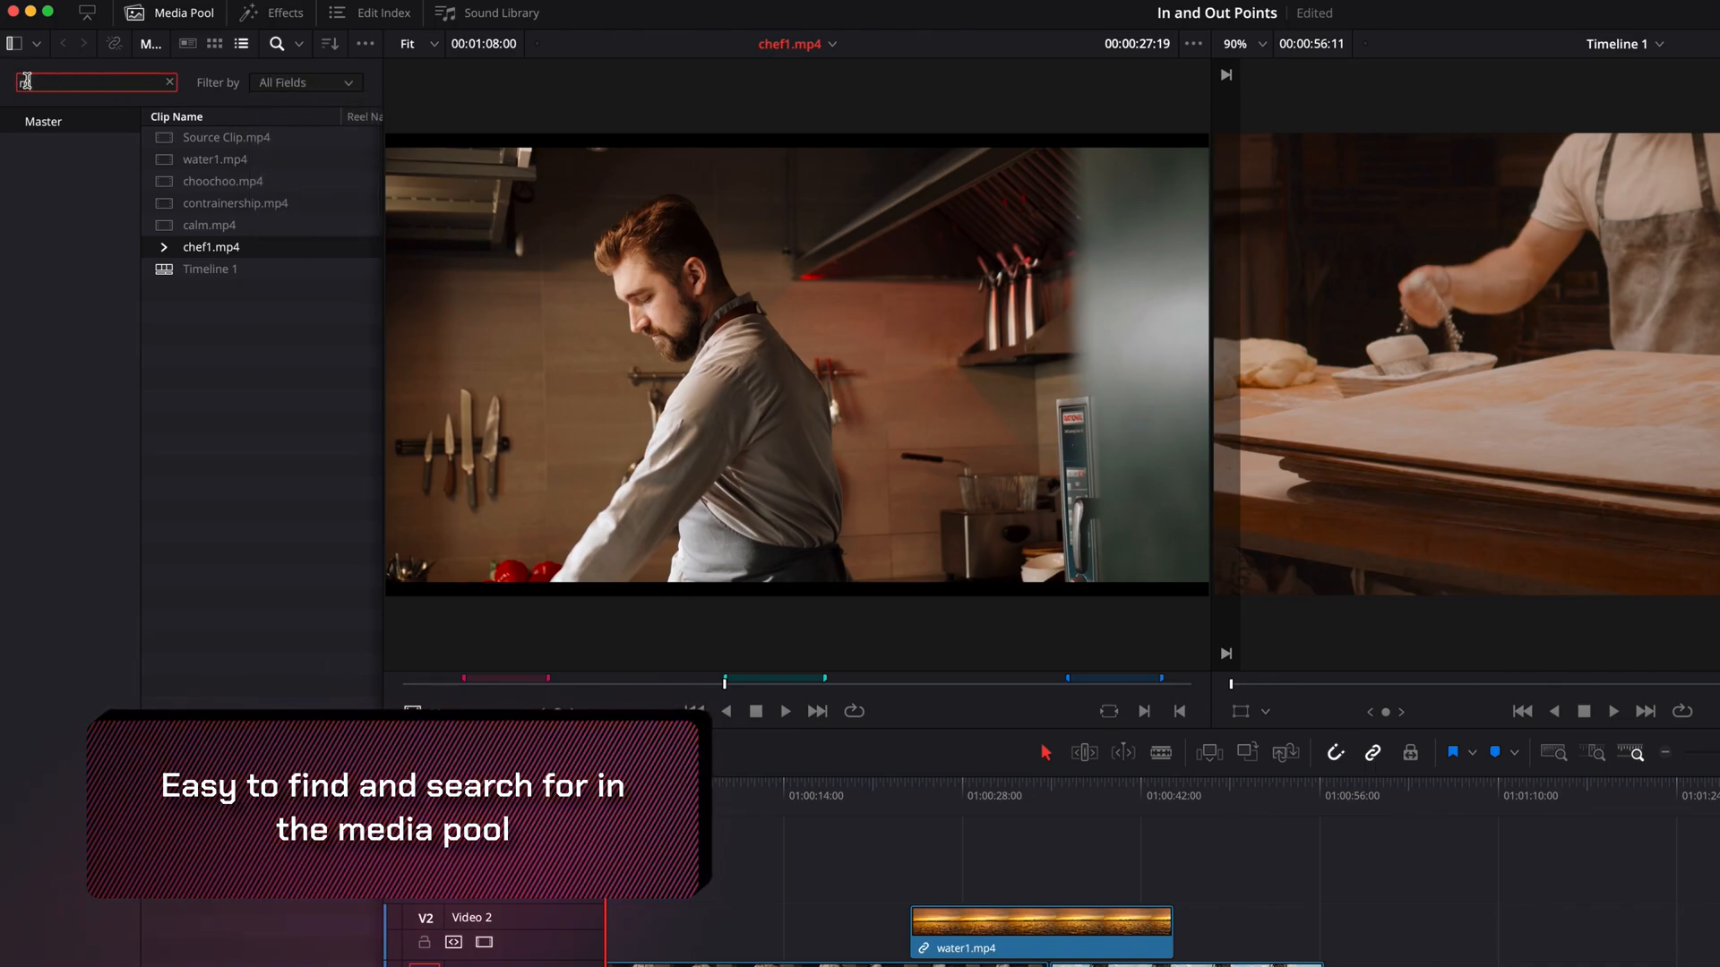
pyautogui.write('not sure')
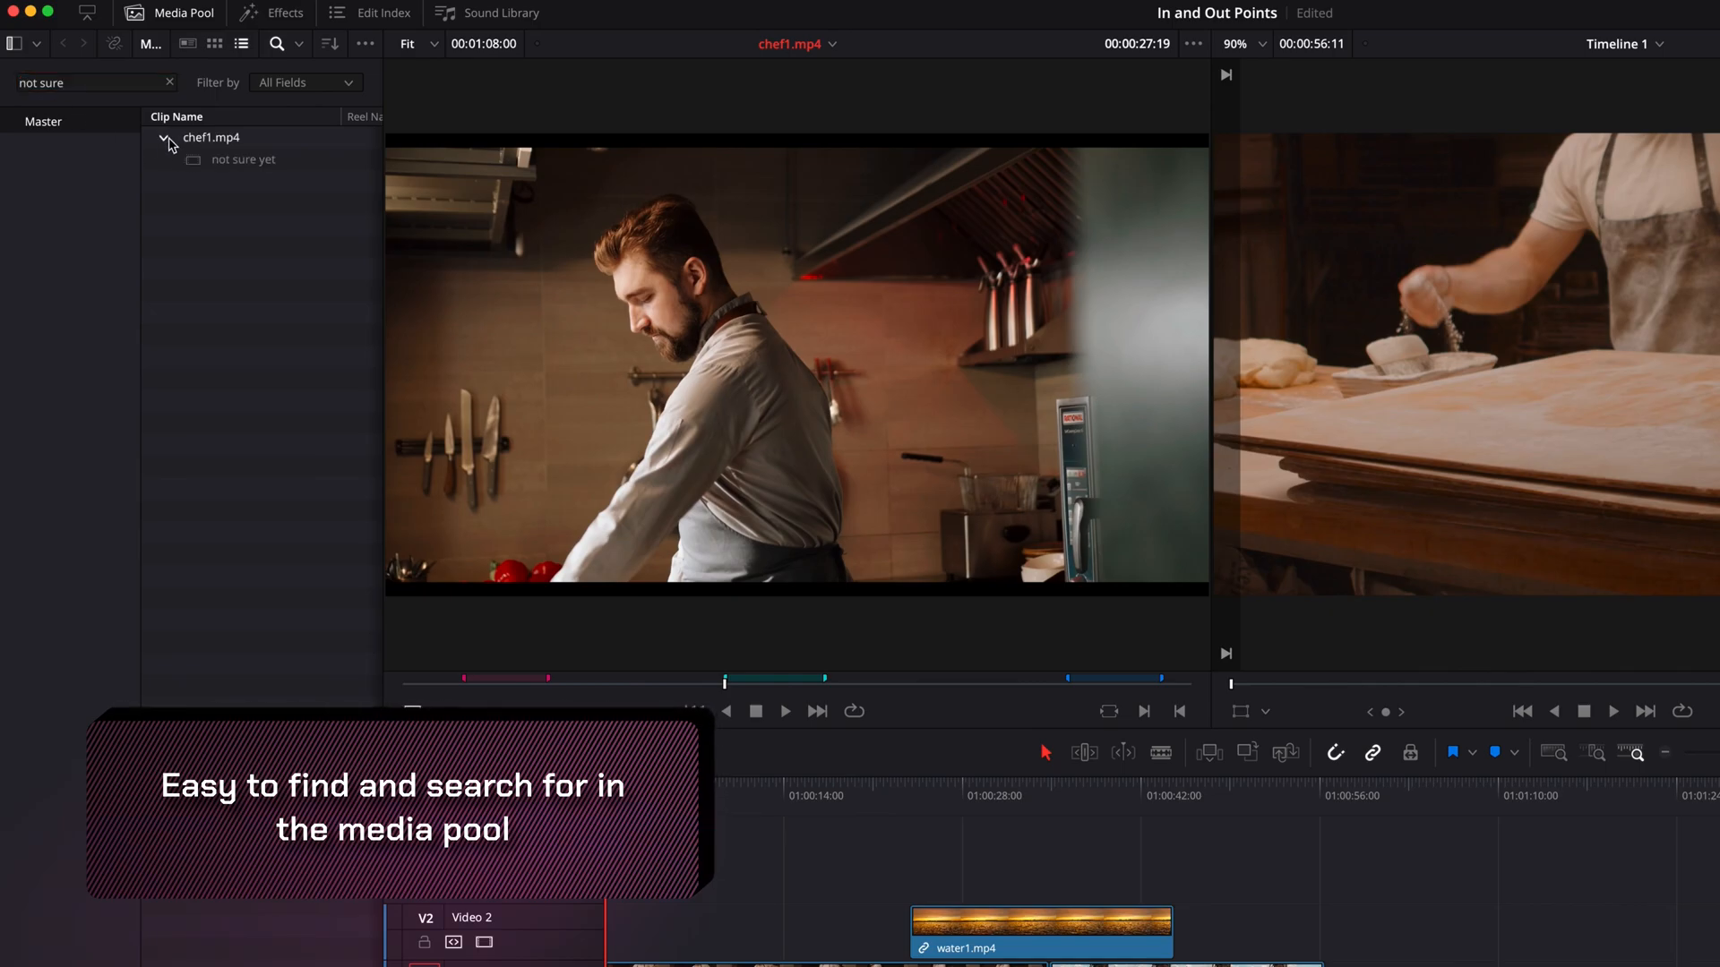
pyautogui.click(304, 81)
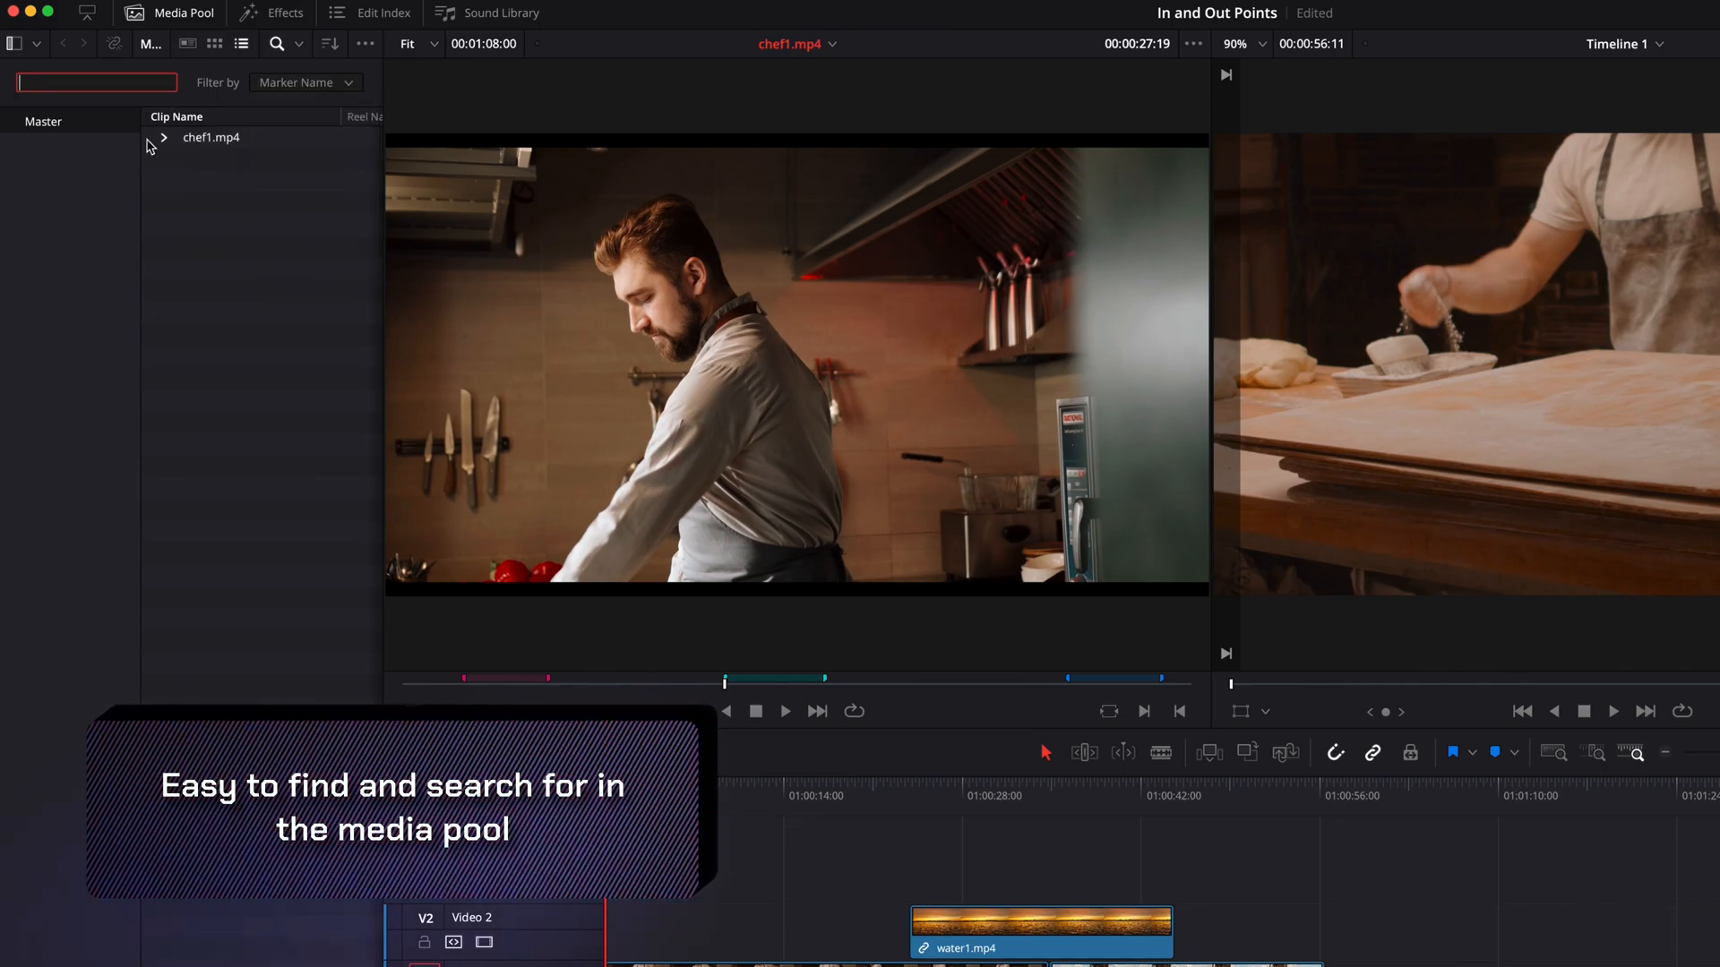
pyautogui.click(161, 138)
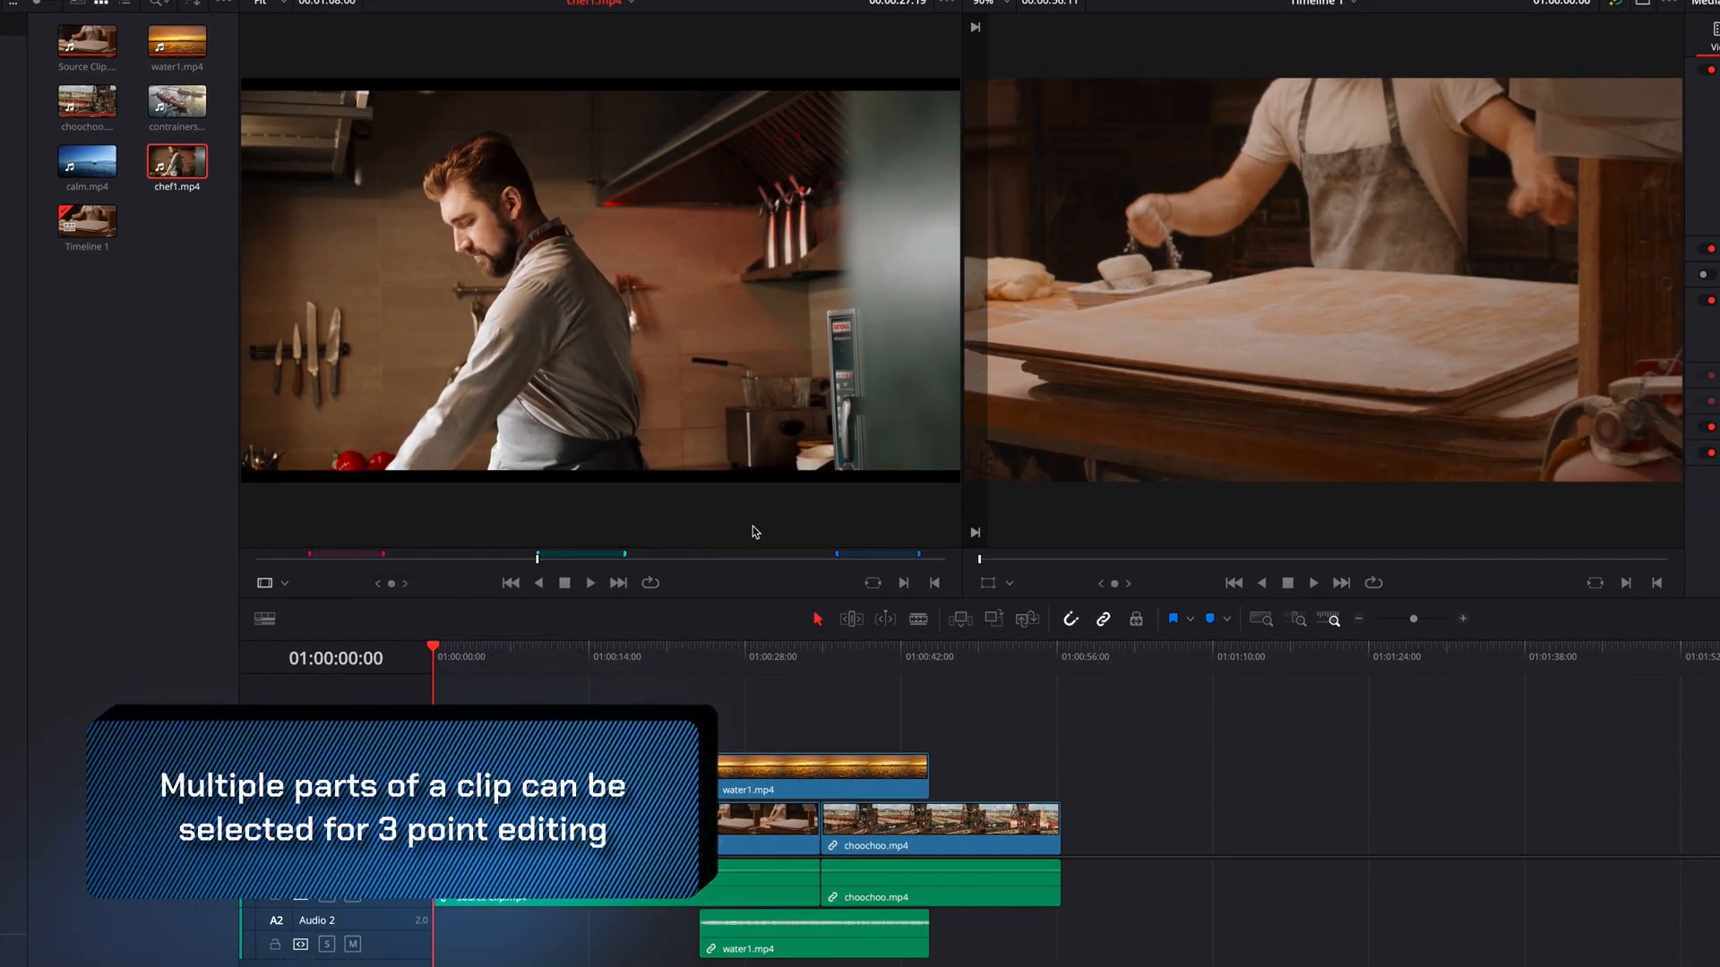
pyautogui.moveTo(615, 554)
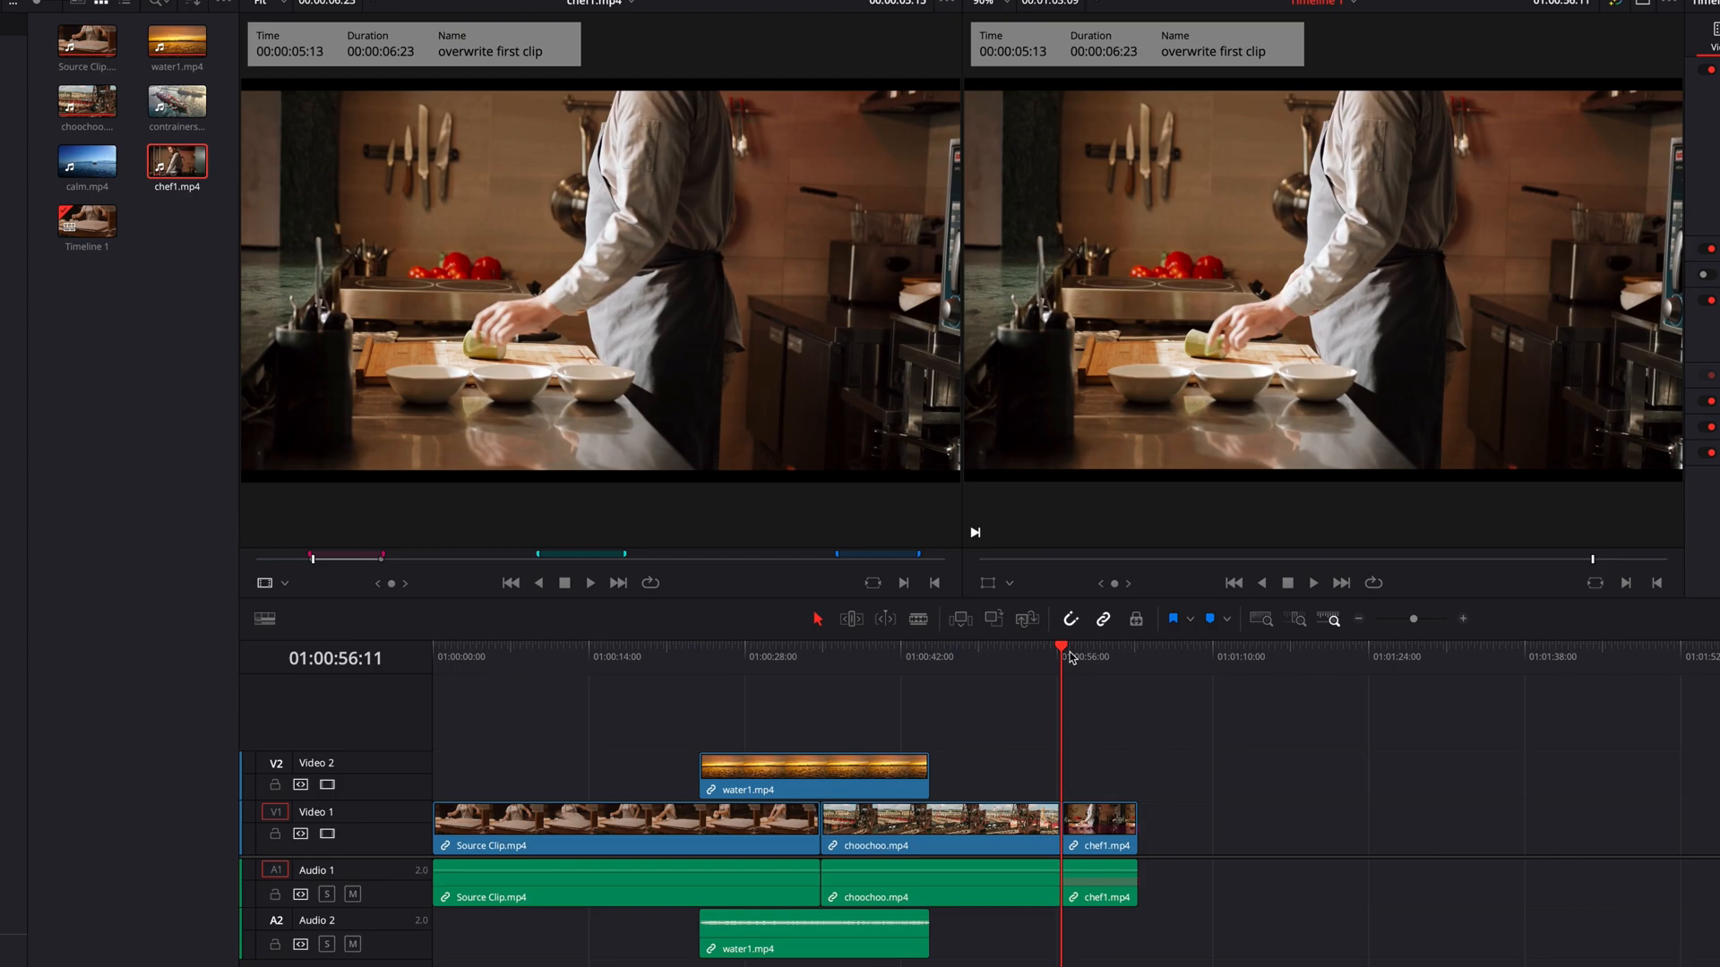
pyautogui.moveTo(549, 559)
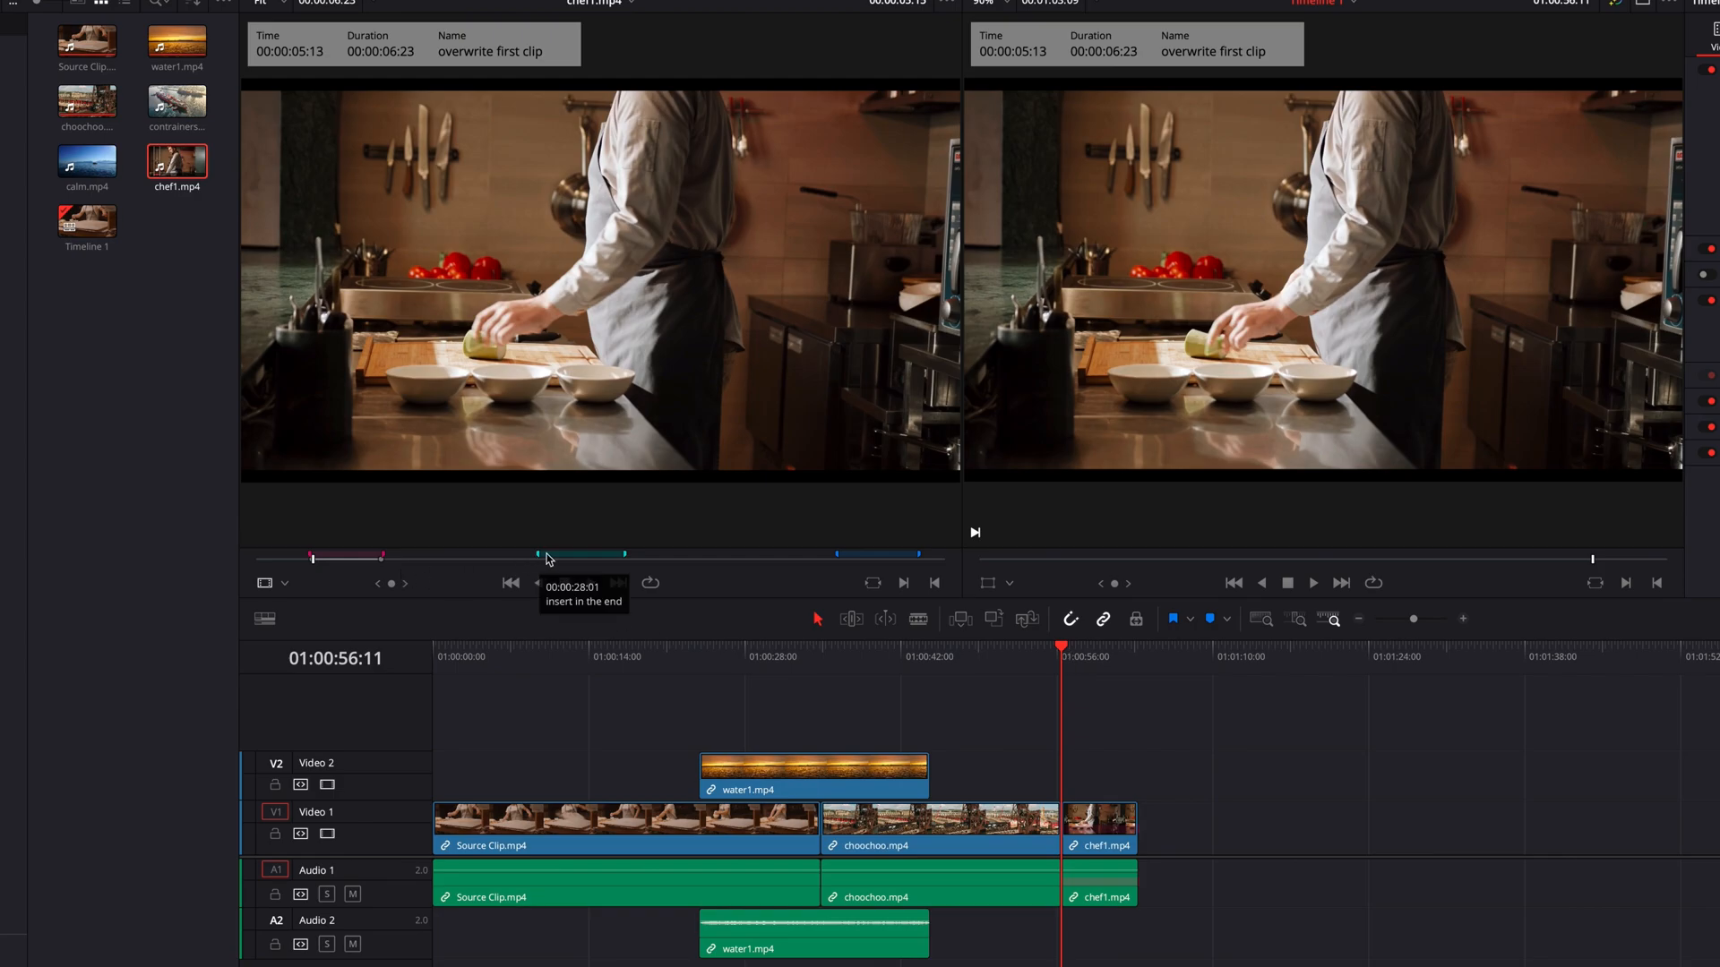
# - Set In and Out from the 'insert in the end' marker for editing into Timeline 1
pyautogui.rightClick(551, 556)
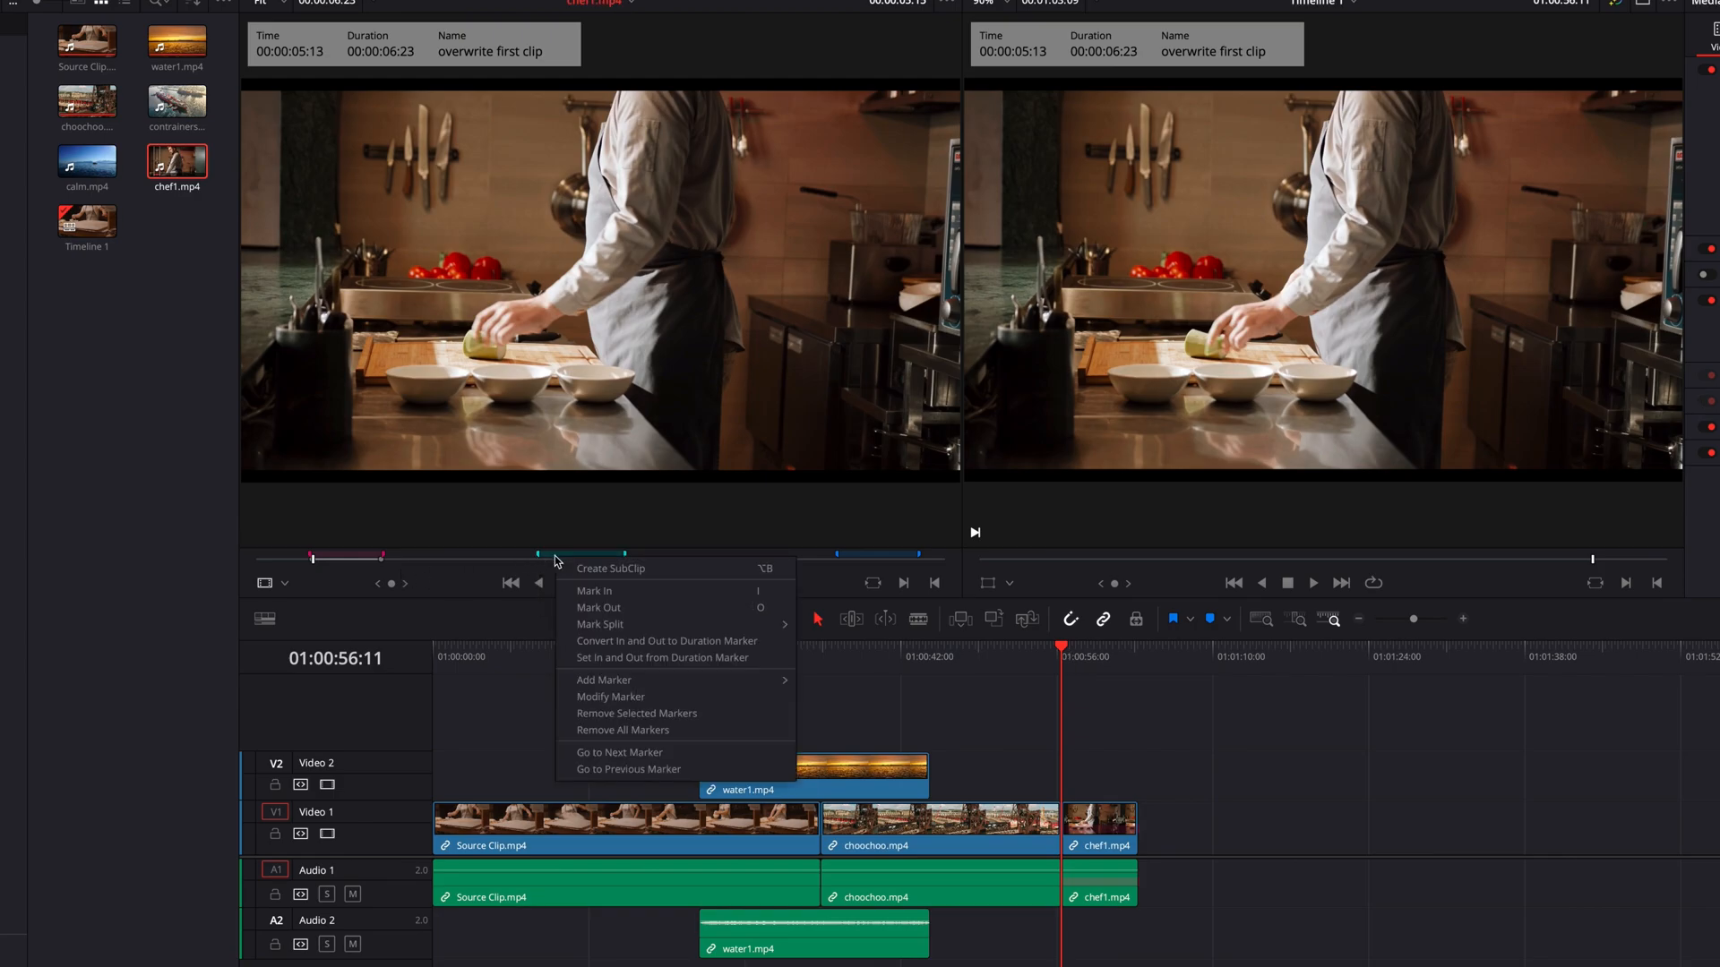
pyautogui.click(709, 495)
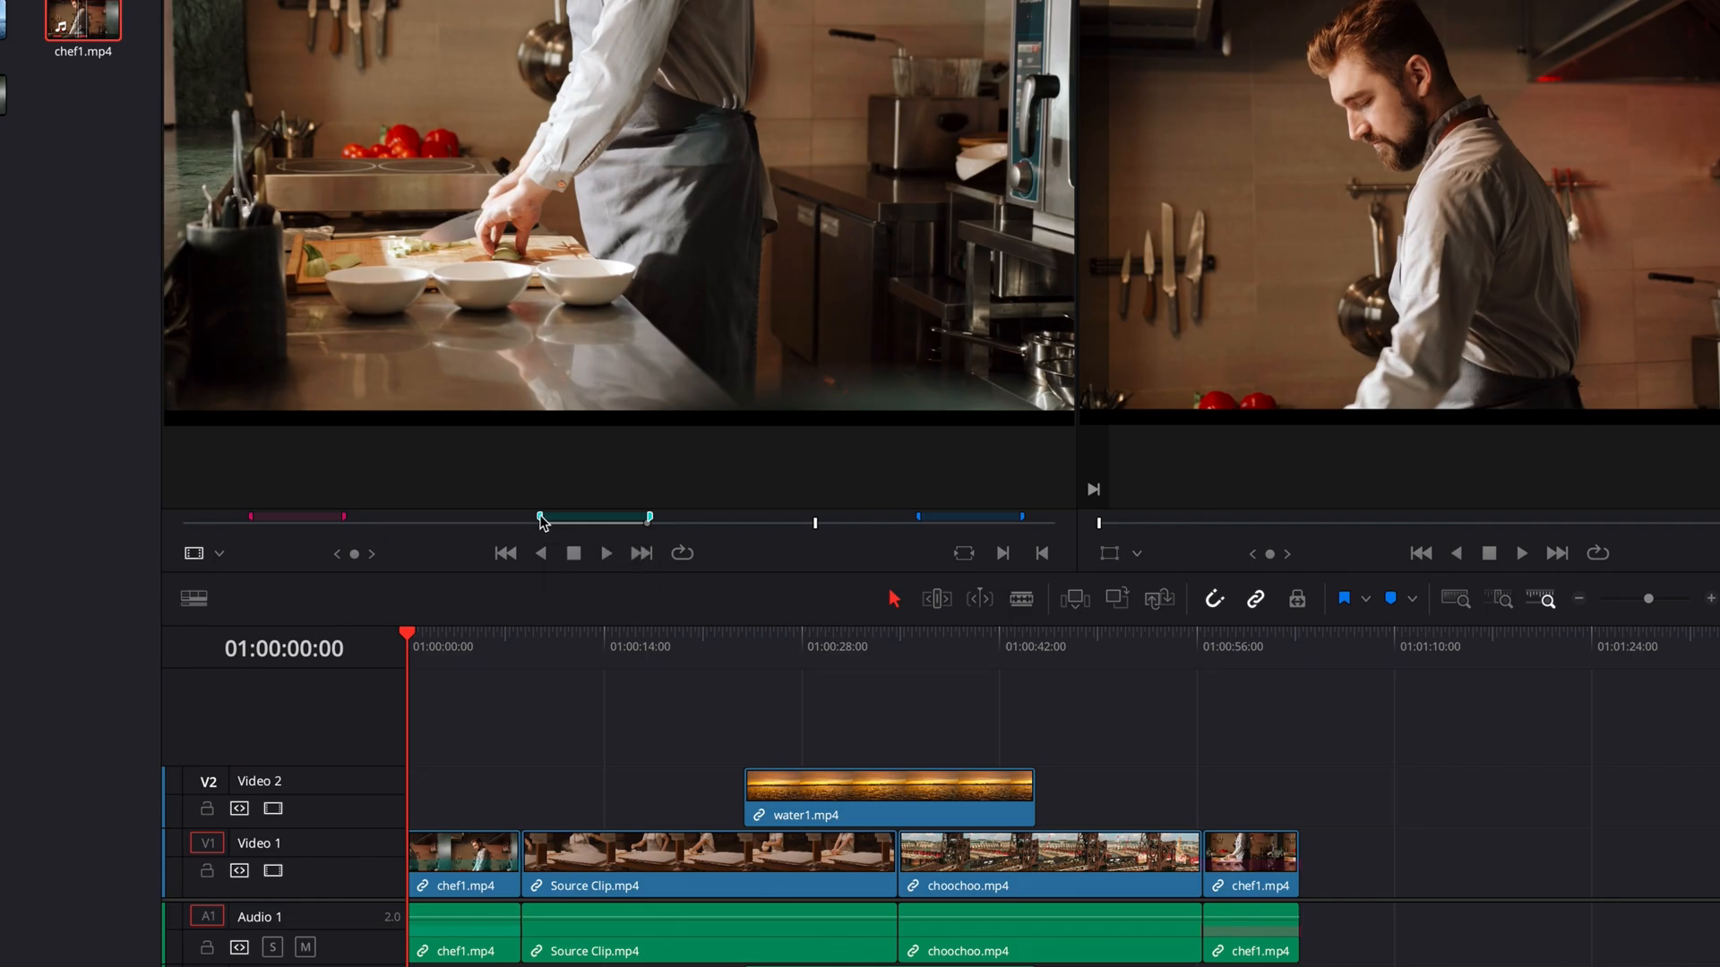
# - Remove the 'insert in the end' marker, then bring up removal options for the remaining markers
pyautogui.rightClick(539, 516)
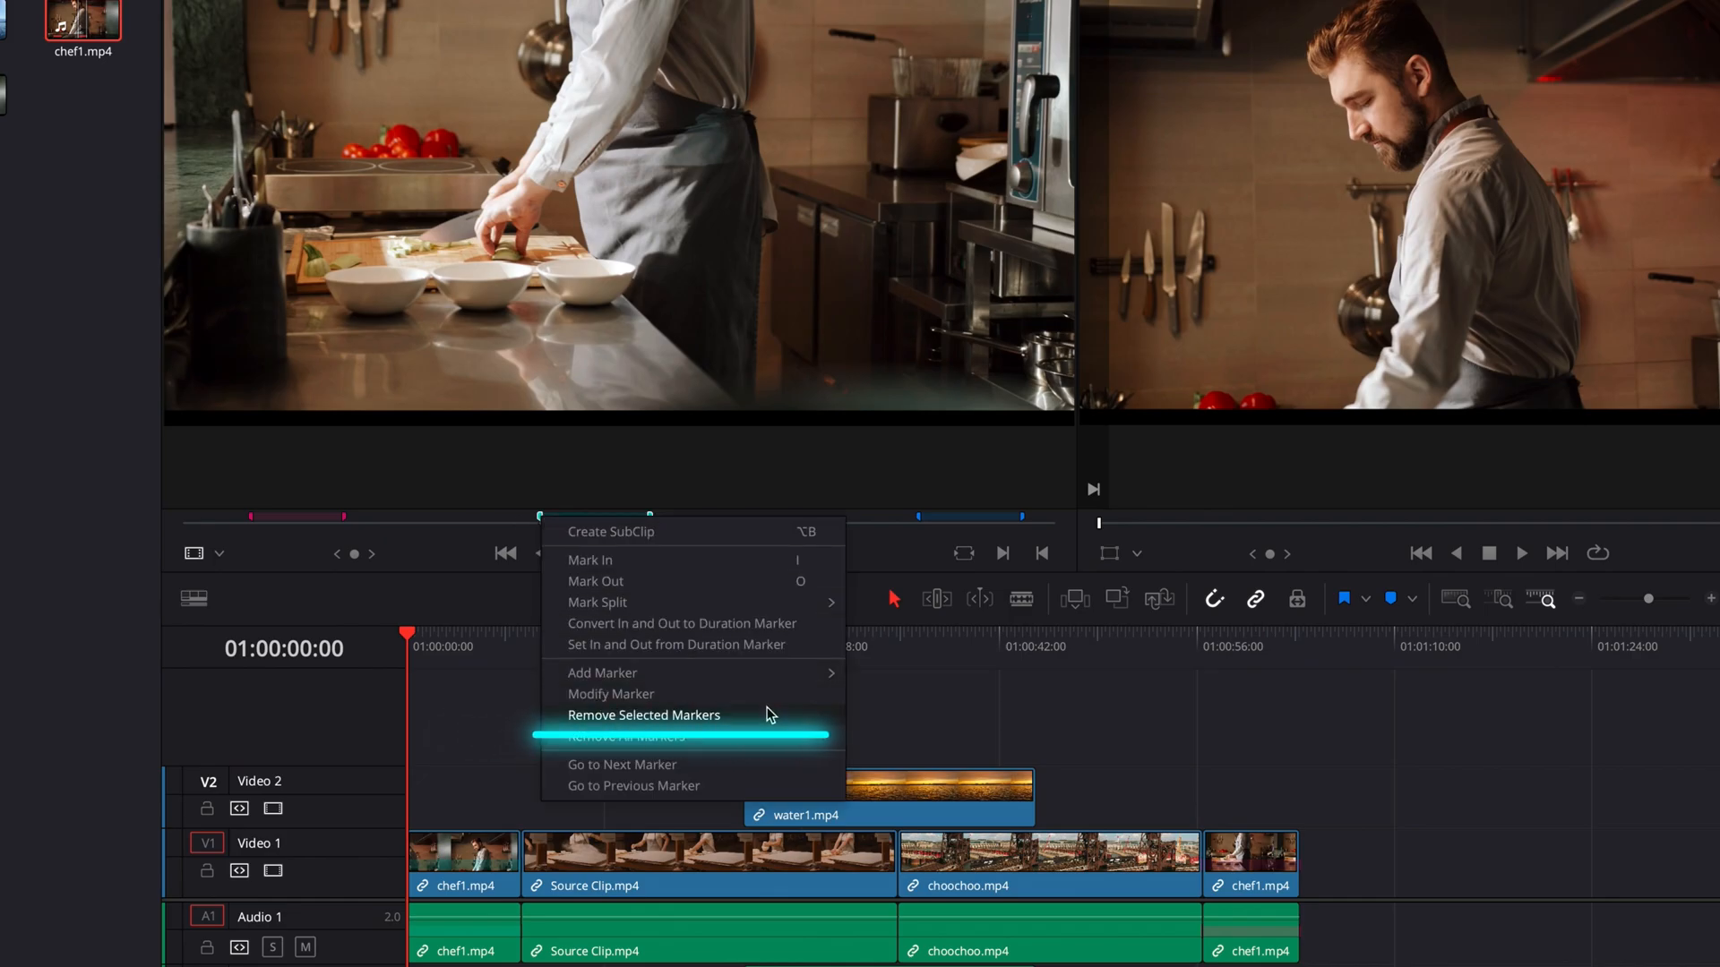
pyautogui.click(627, 736)
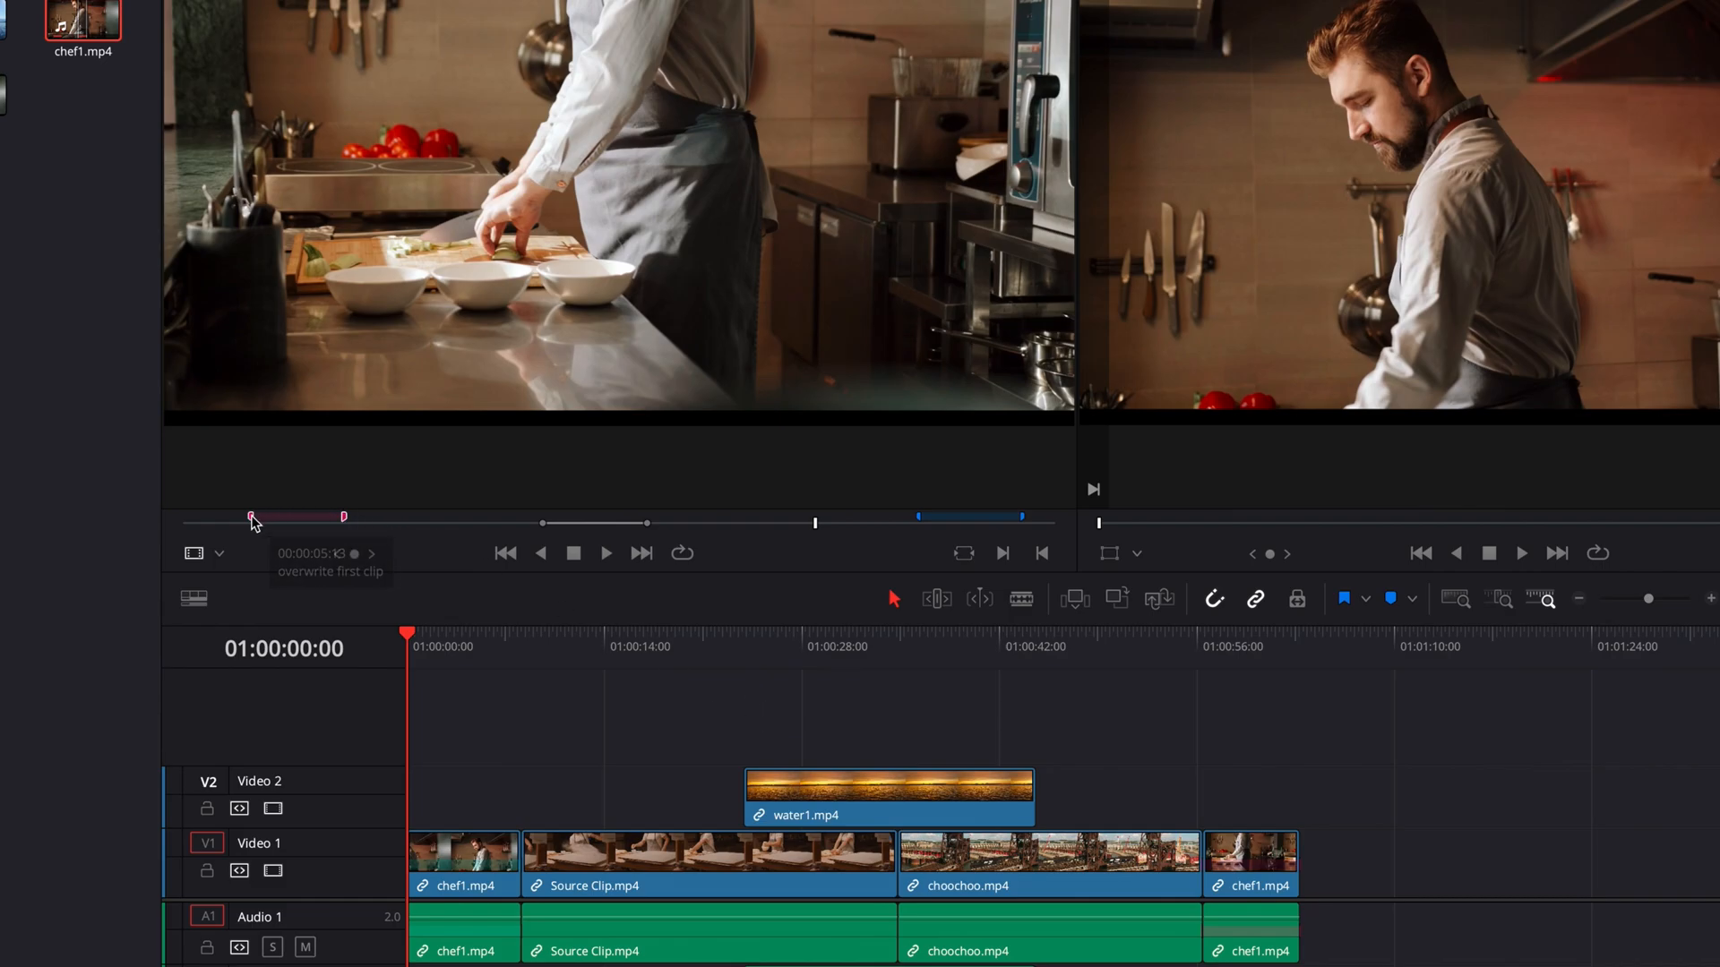
pyautogui.rightClick(253, 519)
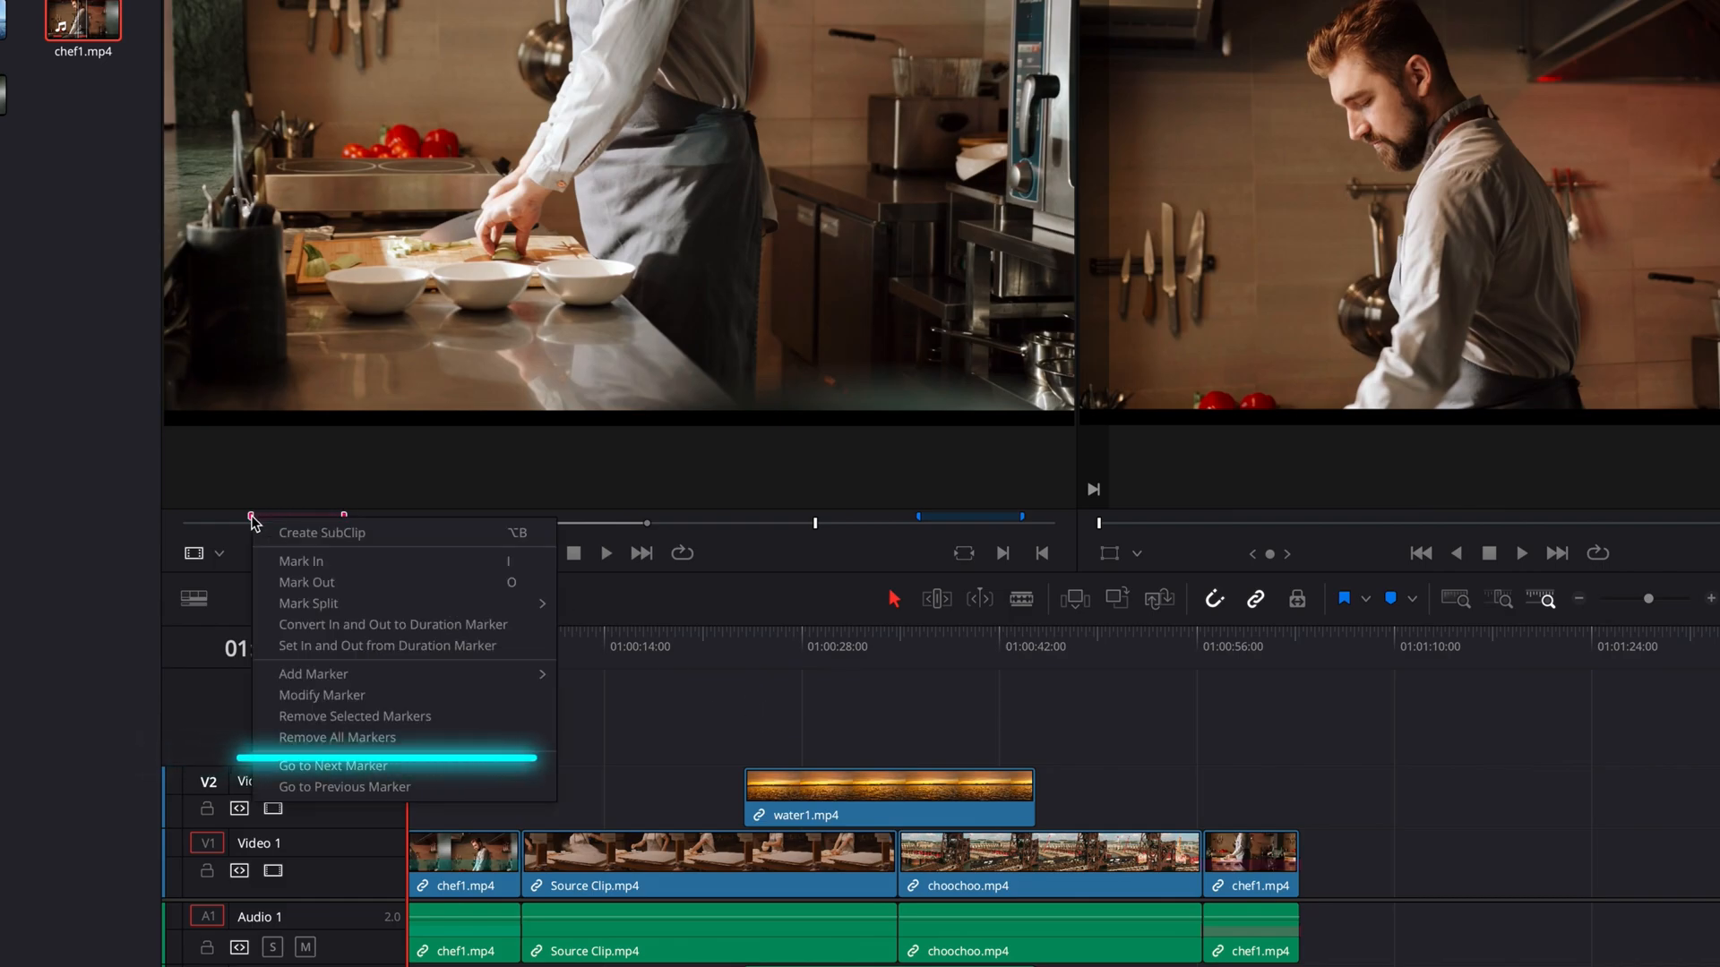